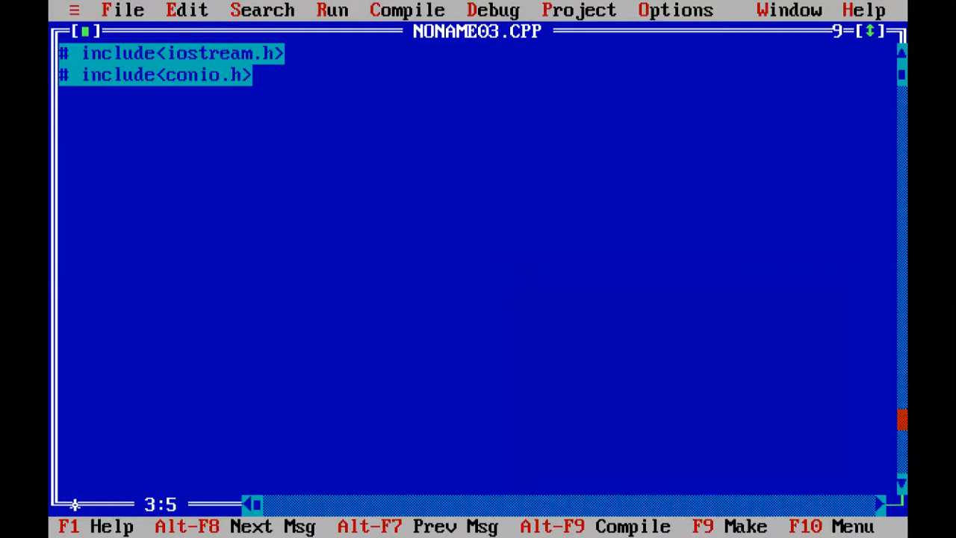
# Type main() with its opening brace and declare char name[15], address[30];
pyautogui.write('main()')
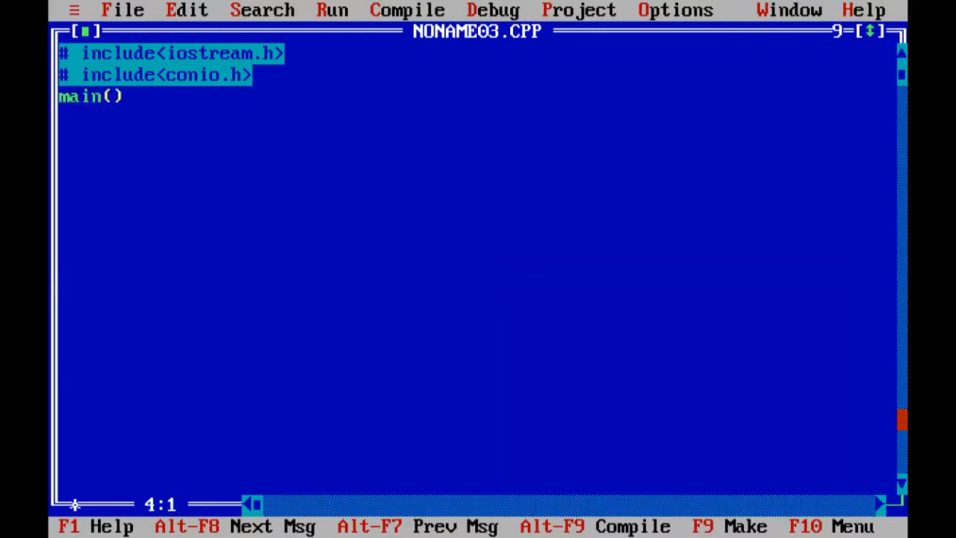
pyautogui.write('{')
pyautogui.write('char')
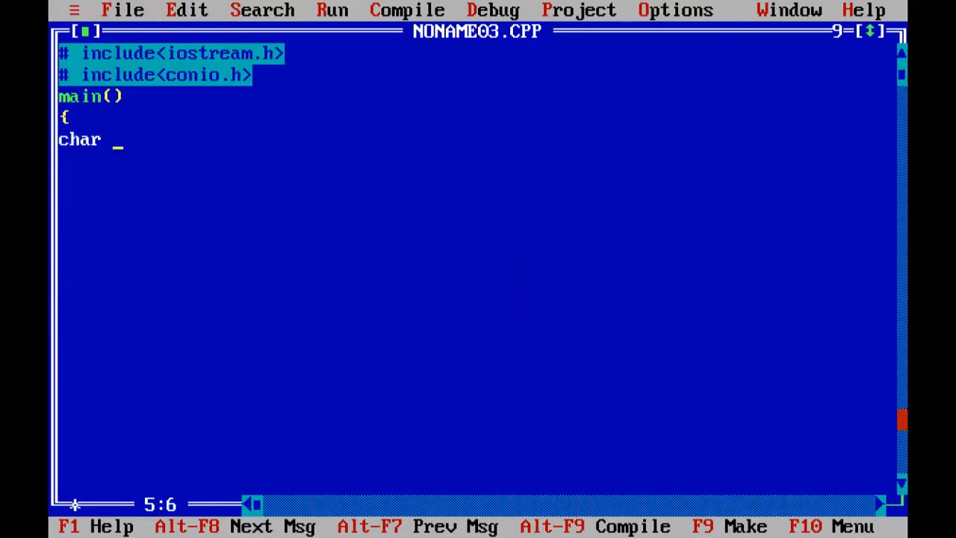
pyautogui.write('na')
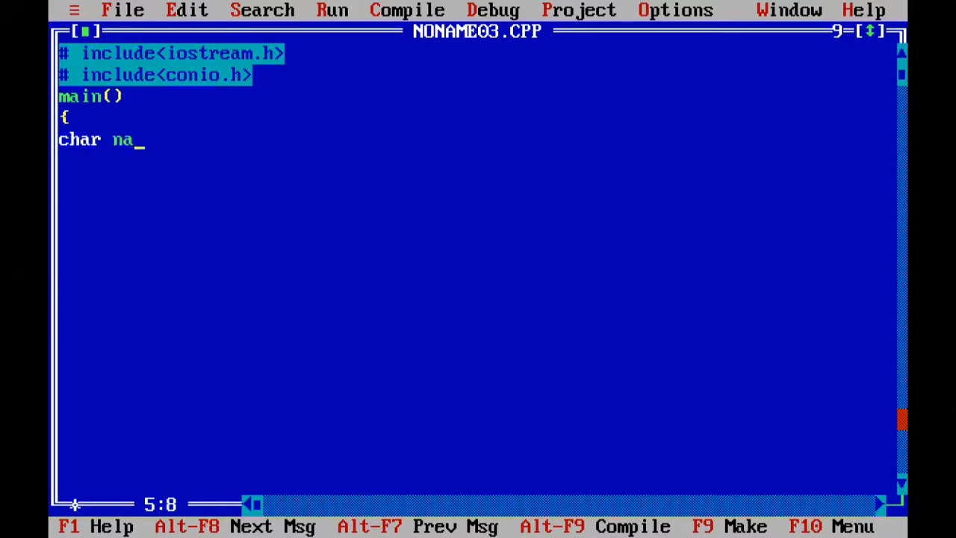
pyautogui.write('me[')
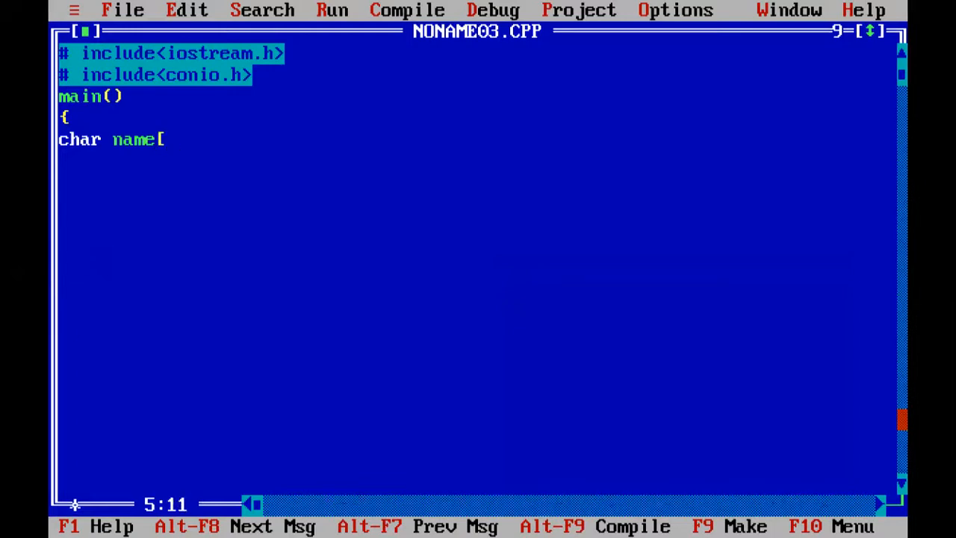
pyautogui.write('15')
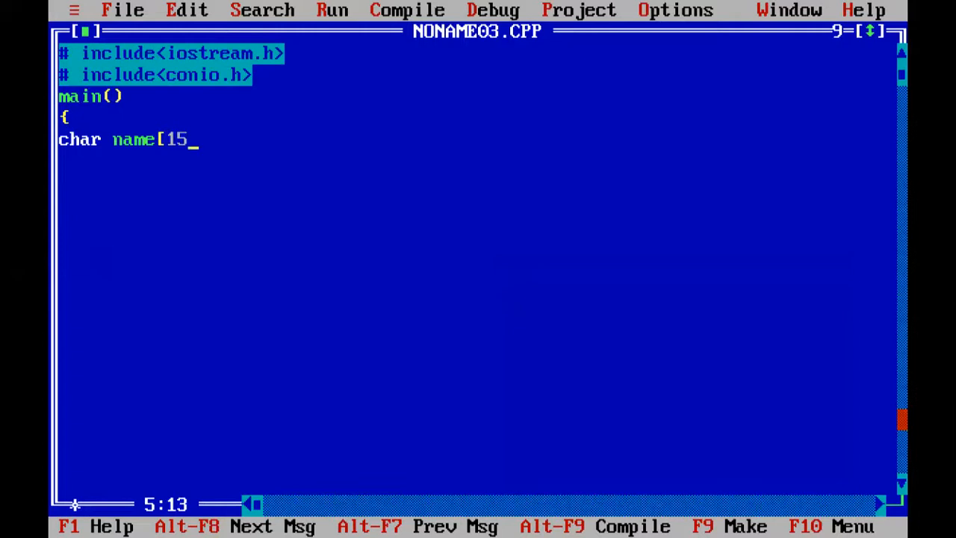
pyautogui.write(']')
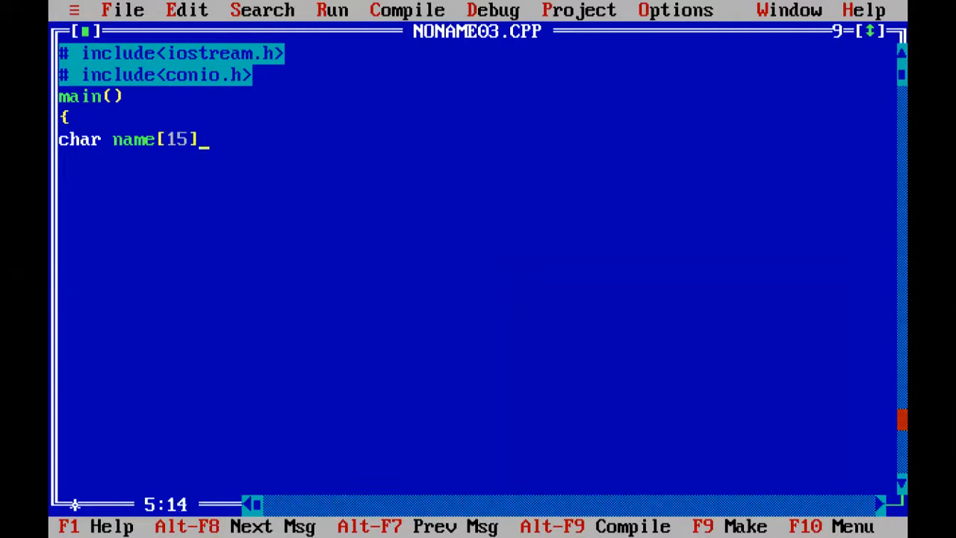
pyautogui.write(', ad')
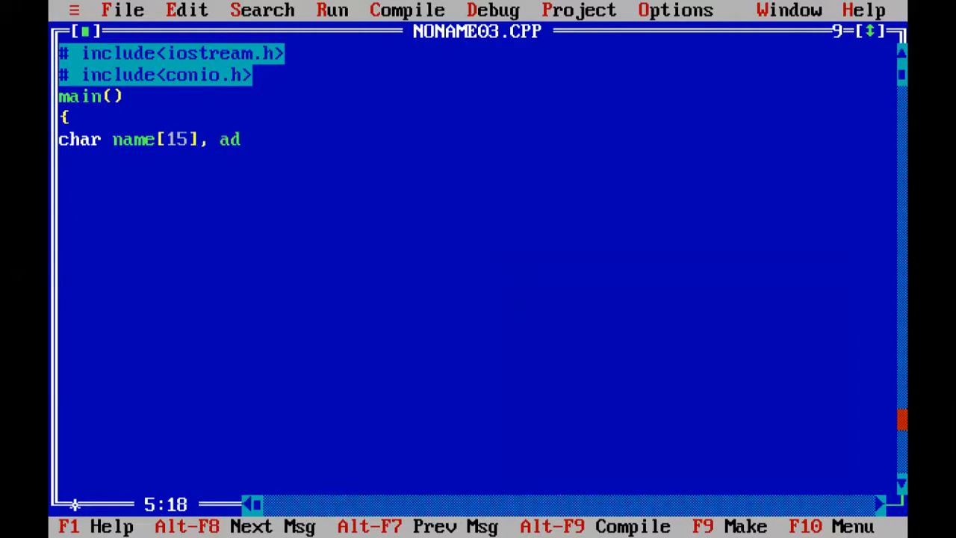
pyautogui.write('dress[')
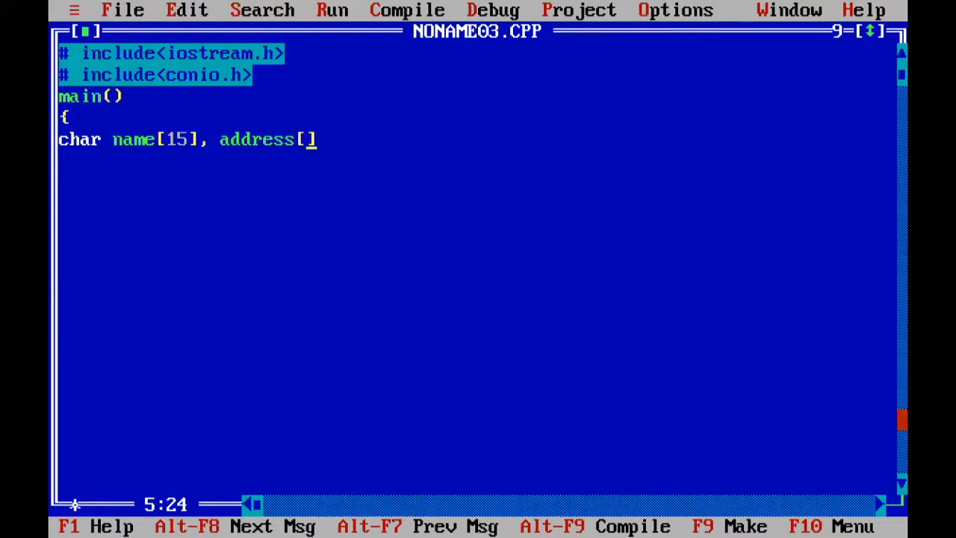
pyautogui.write('30')
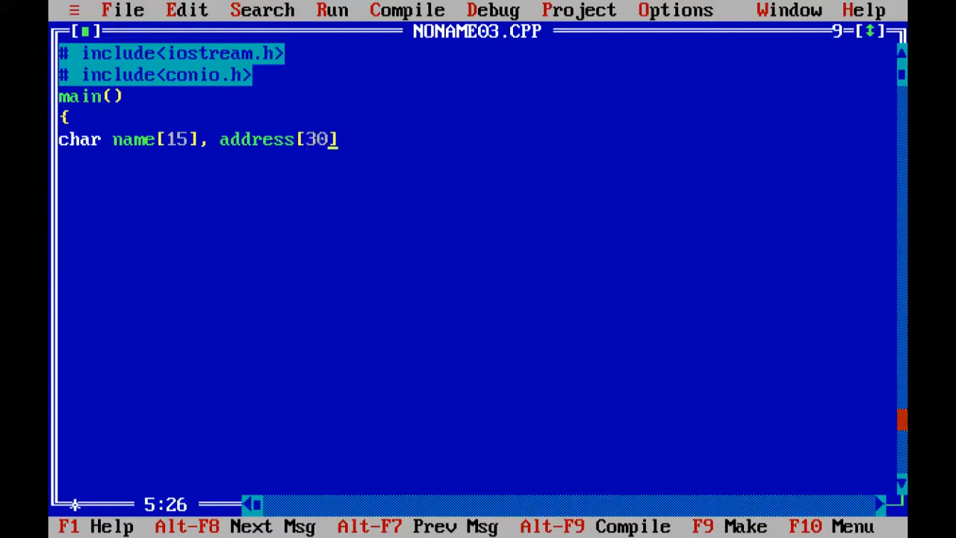
pyautogui.write(';')
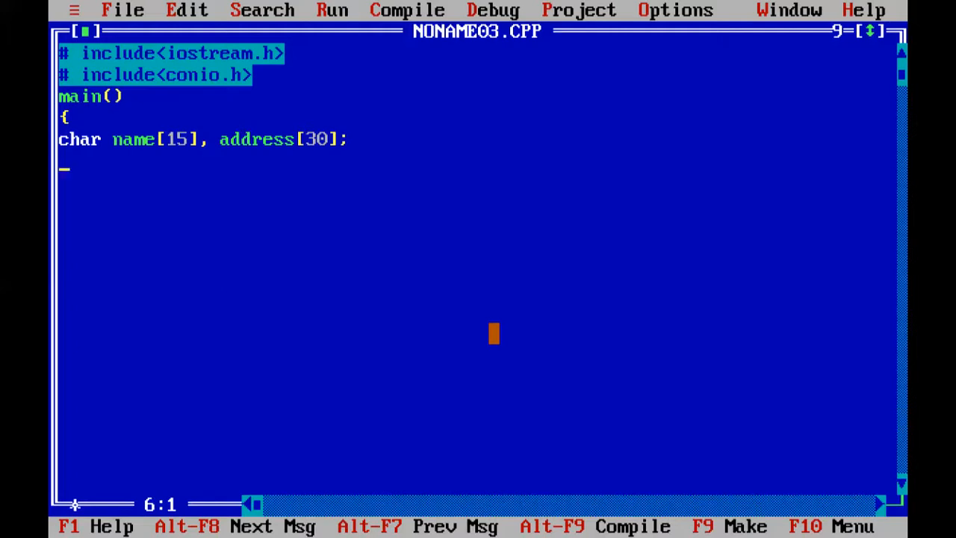
# Declare int age; and start a cout statement on the next line
pyautogui.write('i')
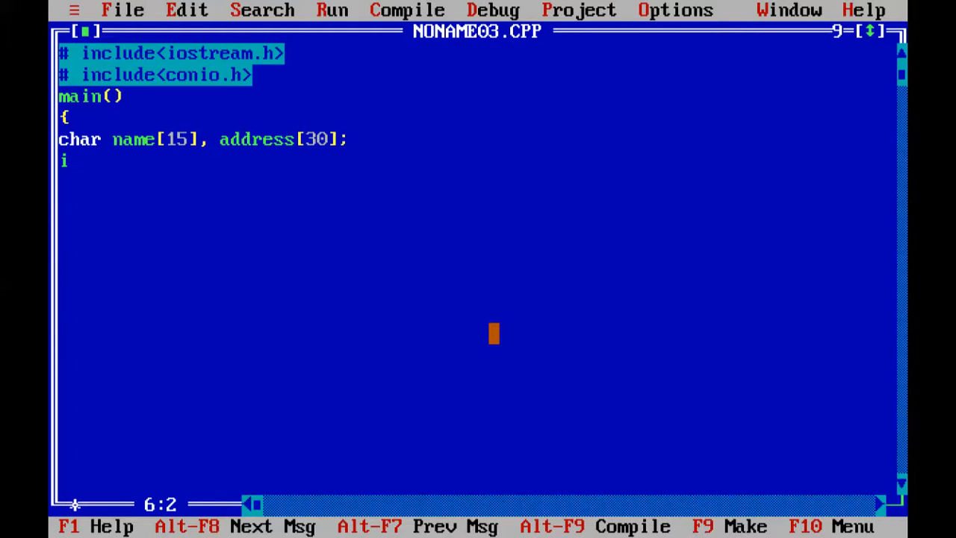
pyautogui.write('nt')
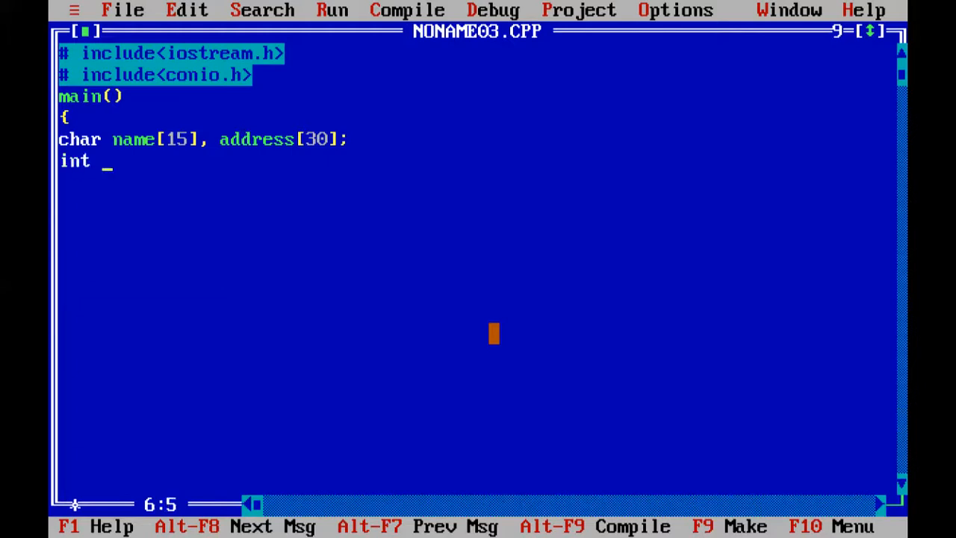
pyautogui.write('age')
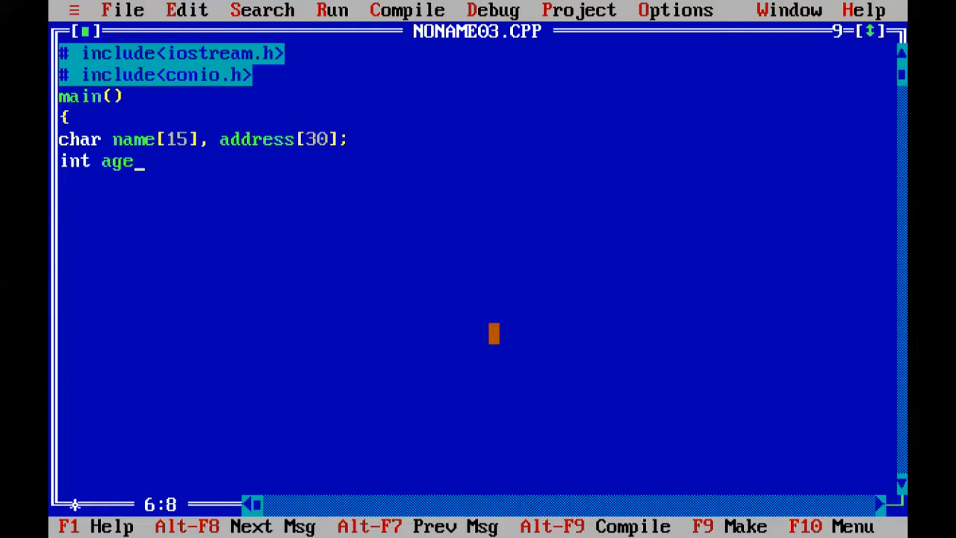
pyautogui.write(';')
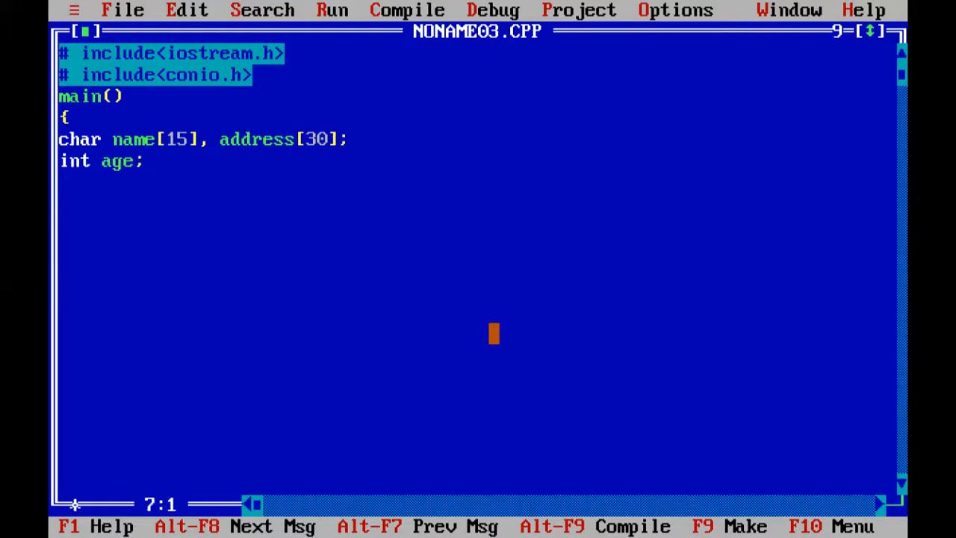
pyautogui.write('cout')
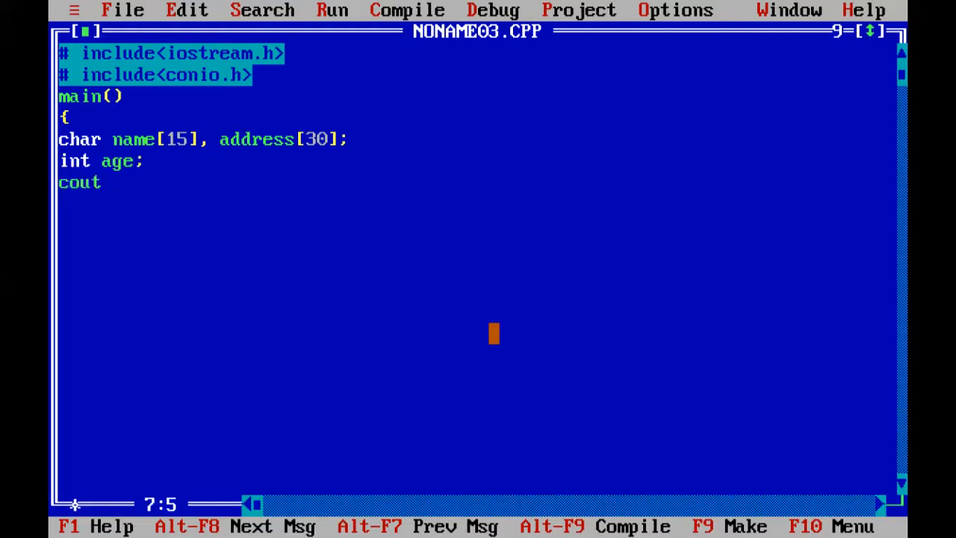
# Finish the 'Enter the name' prompt with endl and read the name with cin>>name;
pyautogui.write('<<"E')
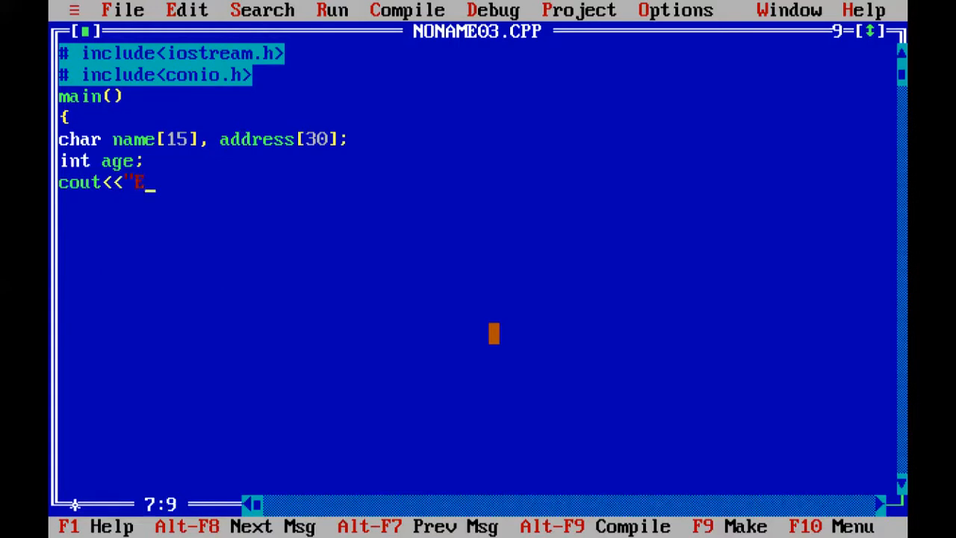
pyautogui.write('nter the name')
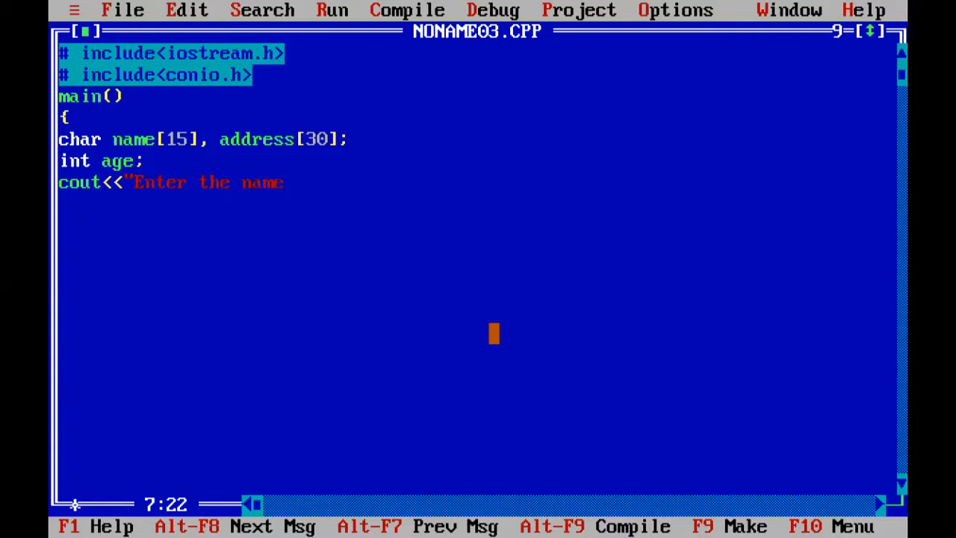
pyautogui.write('"<<')
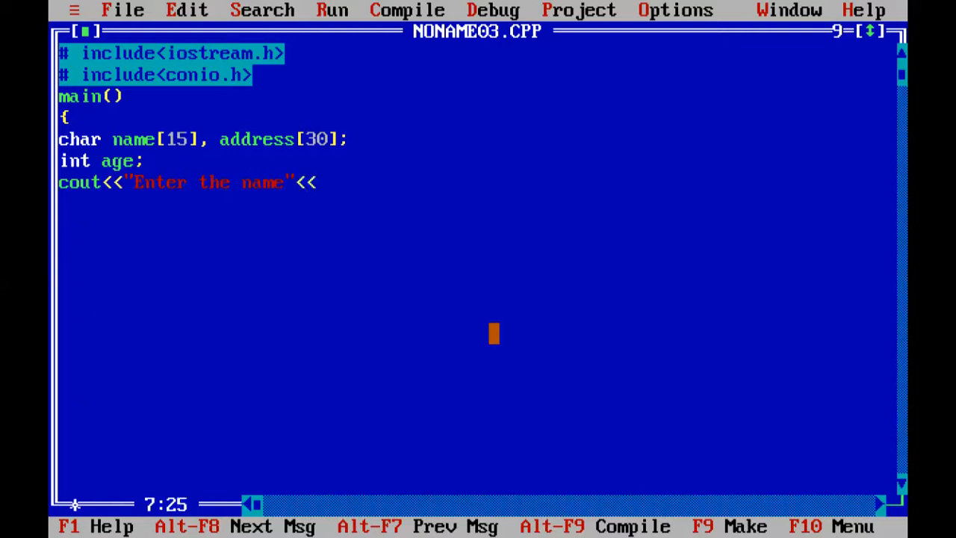
pyautogui.write('endl;')
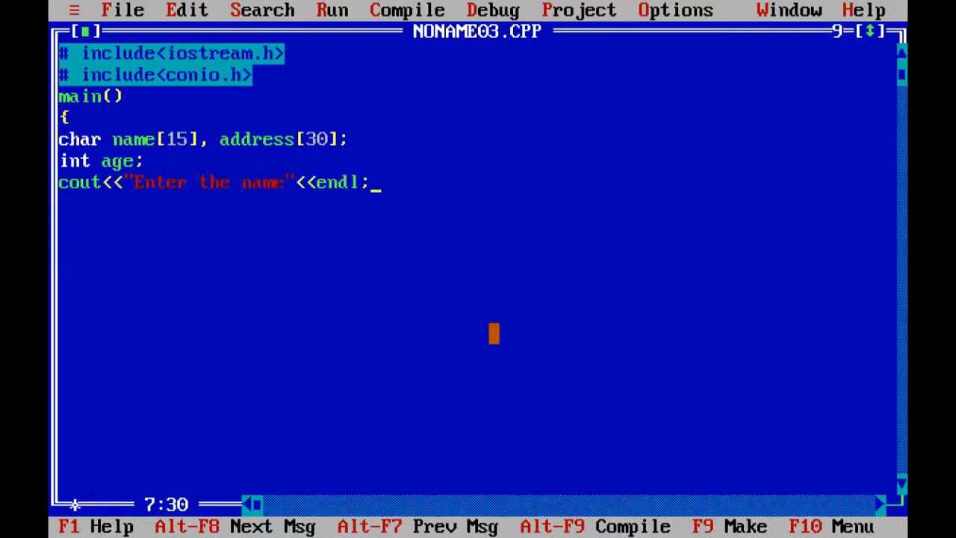
pyautogui.write('cin')
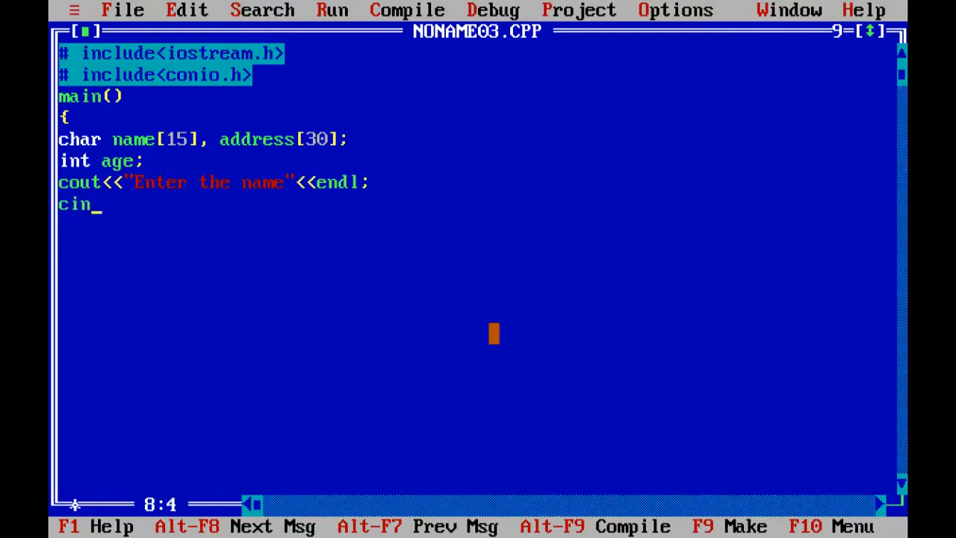
pyautogui.write('>>nam')
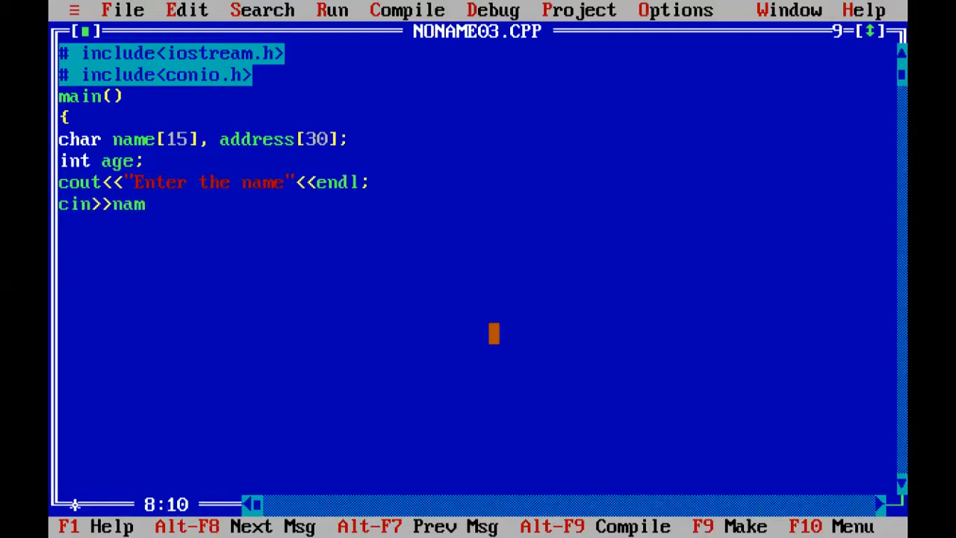
pyautogui.write('e;')
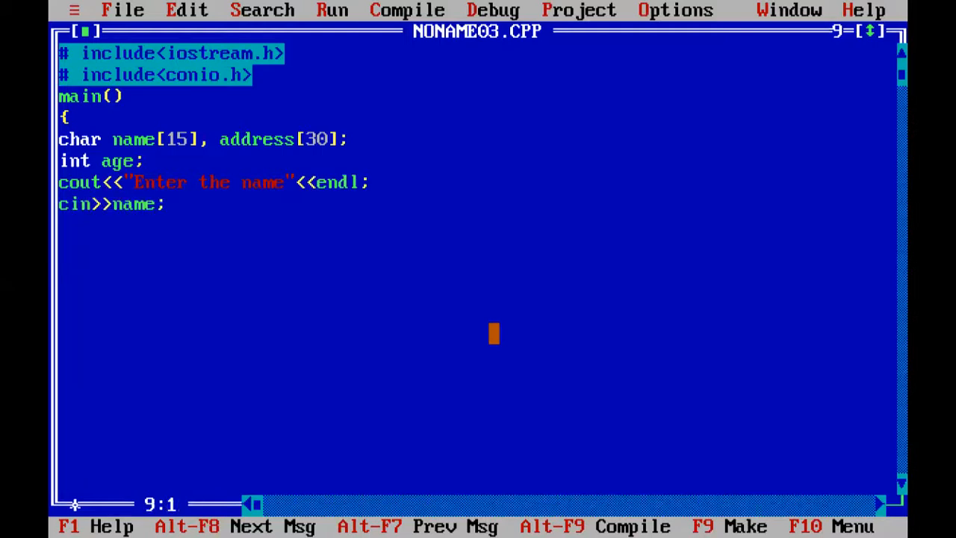
# Print the 'Enter your address' prompt followed by endl on its own line
pyautogui.write('cout<')
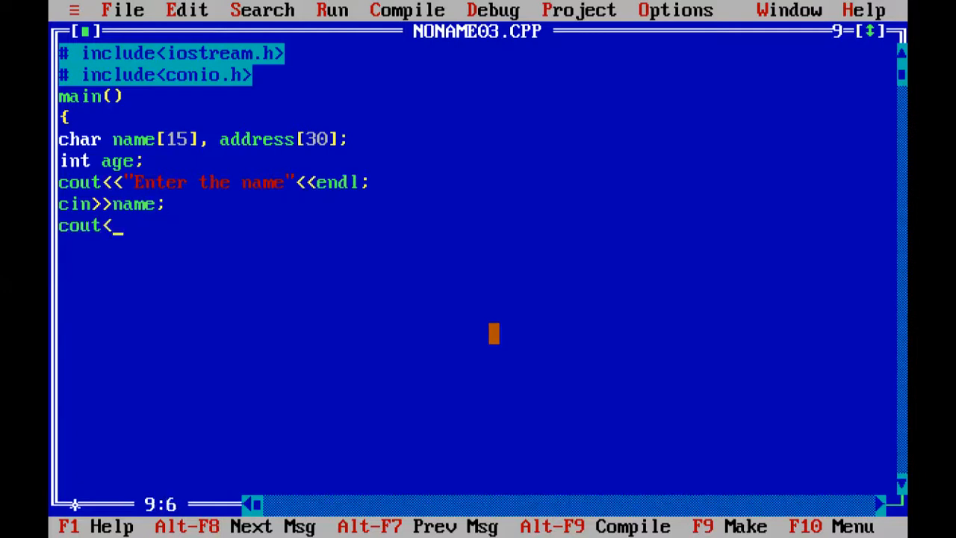
pyautogui.write('<"En')
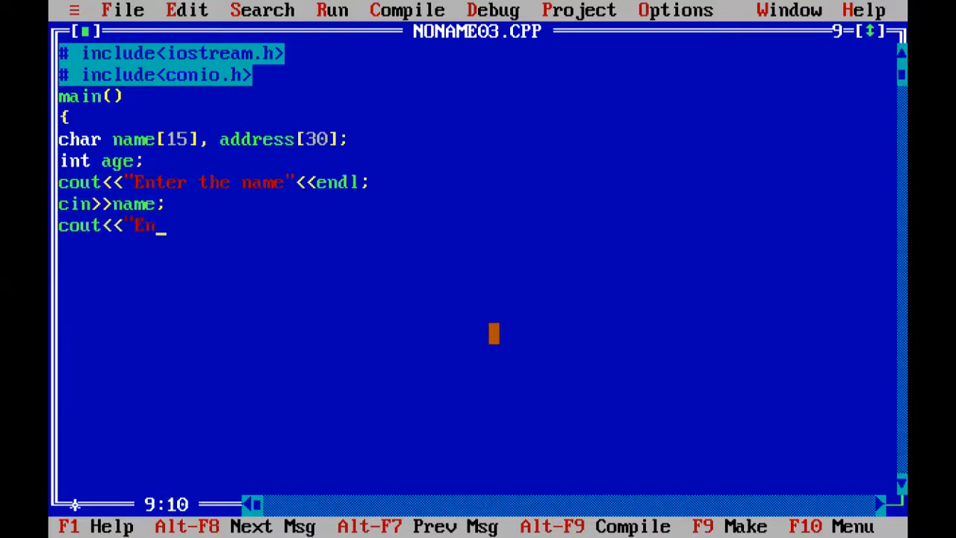
pyautogui.write('ter yo')
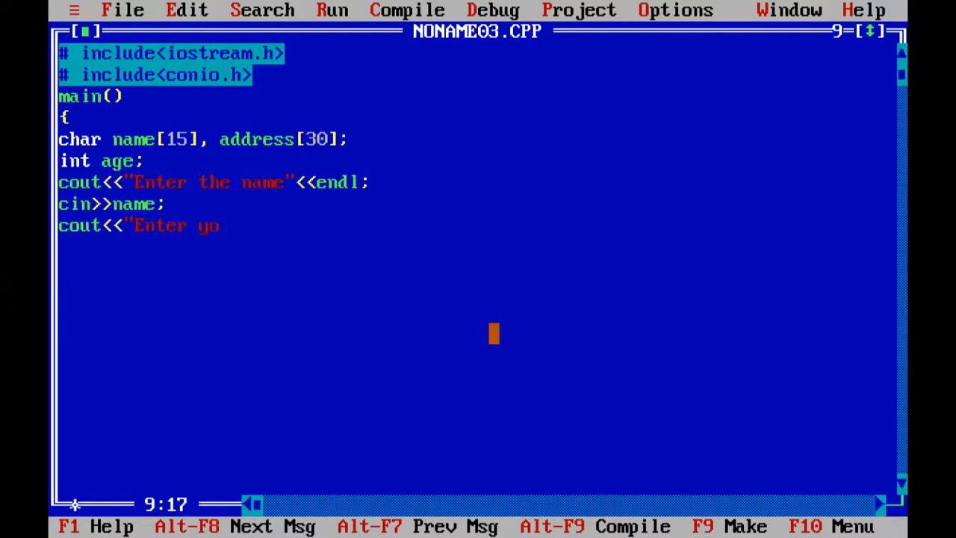
pyautogui.write('ur address')
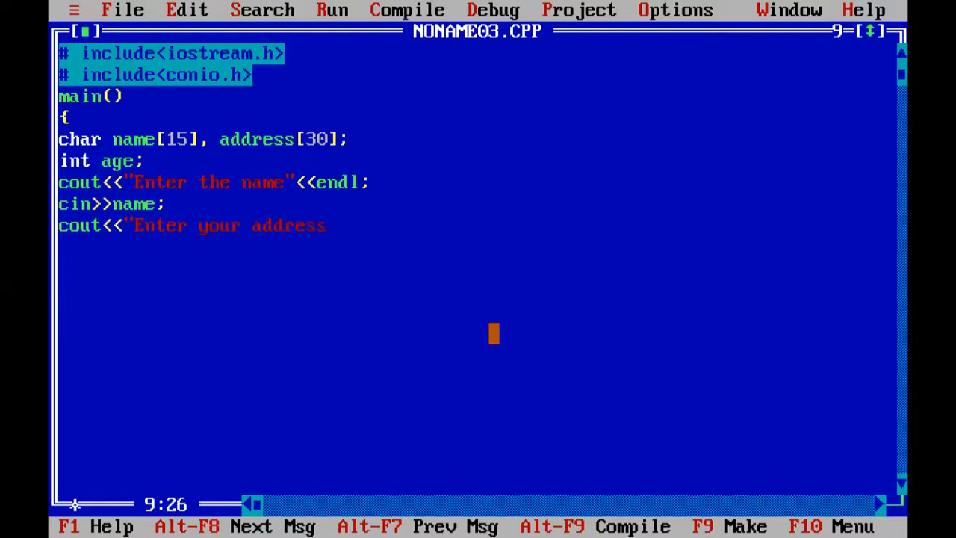
pyautogui.write('"<<')
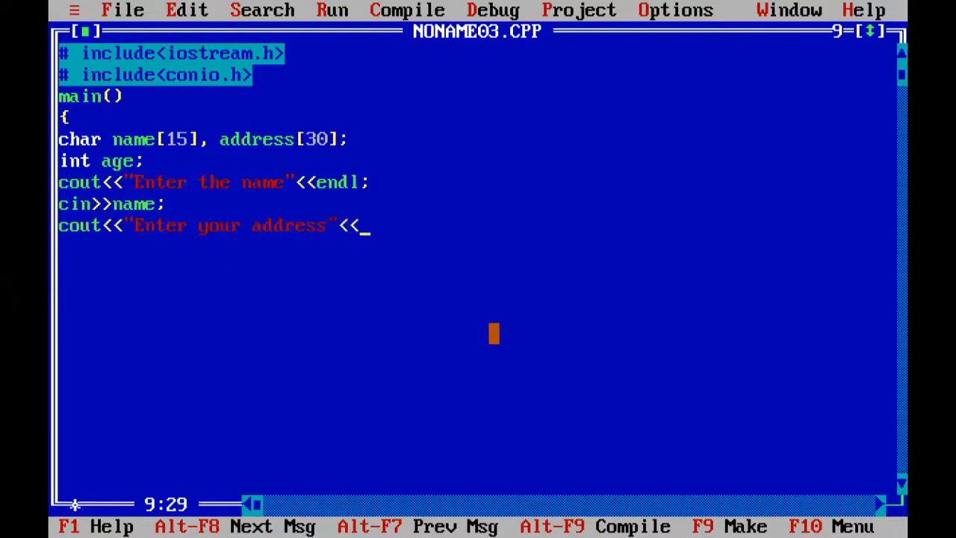
pyautogui.write('endl;')
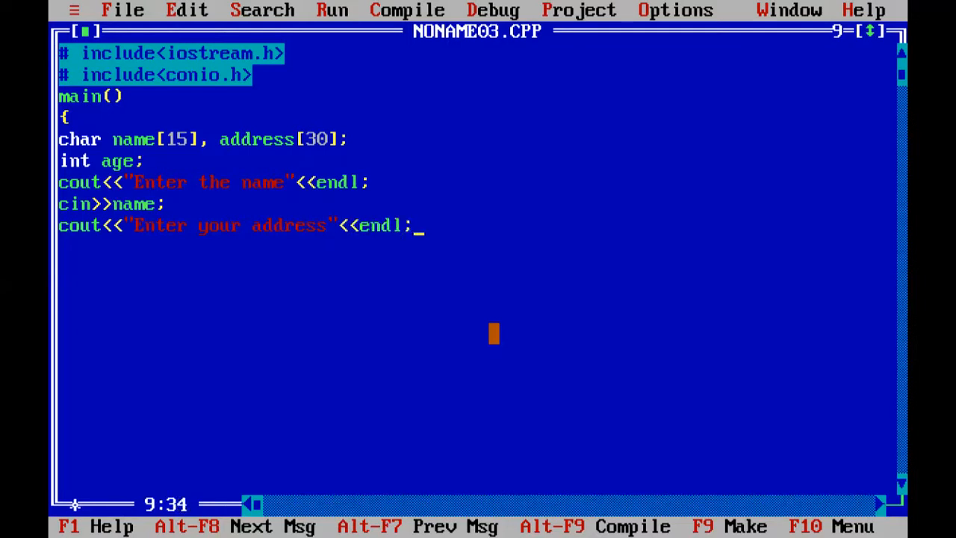
pyautogui.press('Enter')
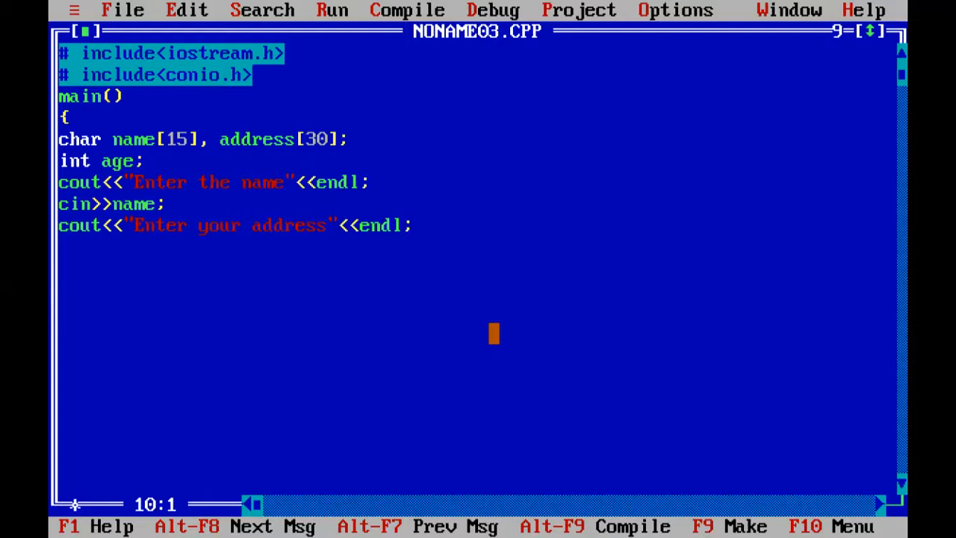
# Read the address with cin>>address;
pyautogui.write('ci')
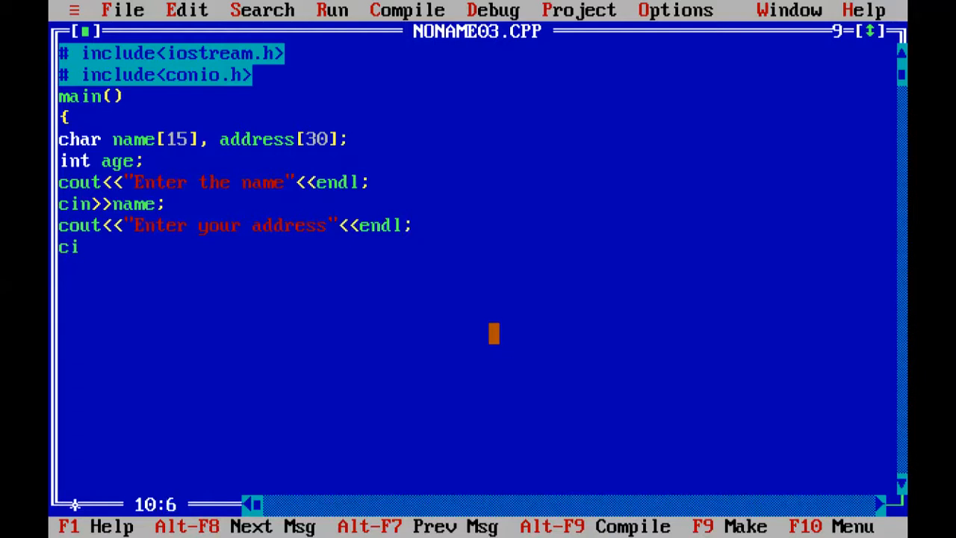
pyautogui.write('>>addre')
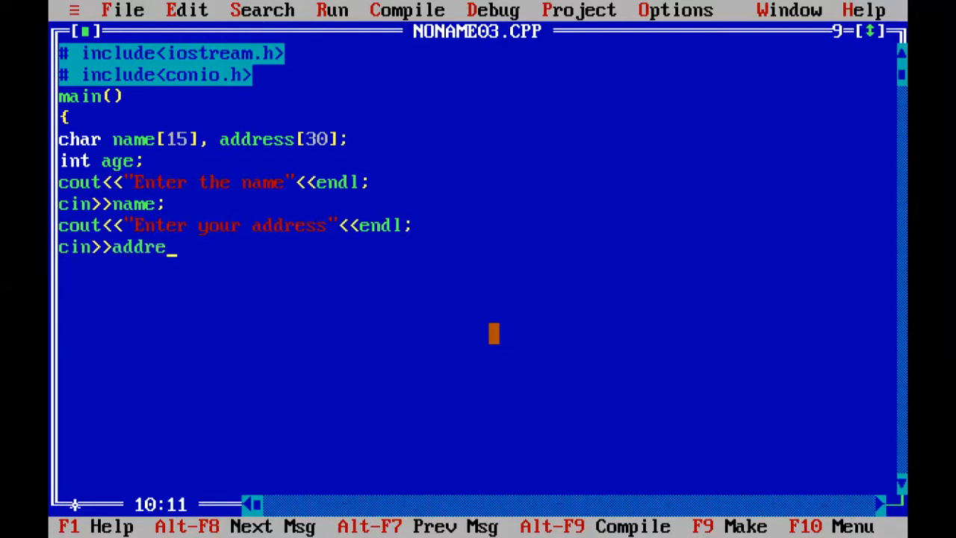
pyautogui.write('ss')
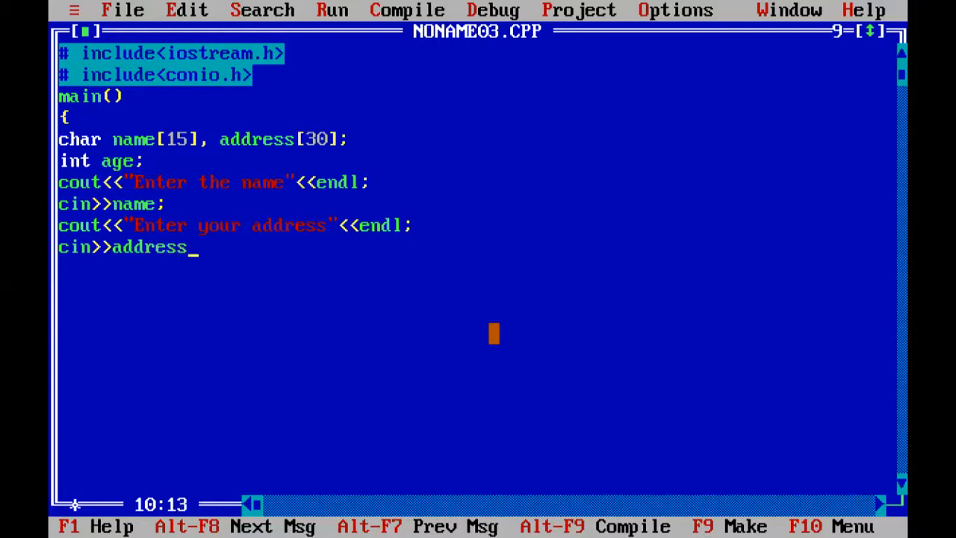
pyautogui.write(';')
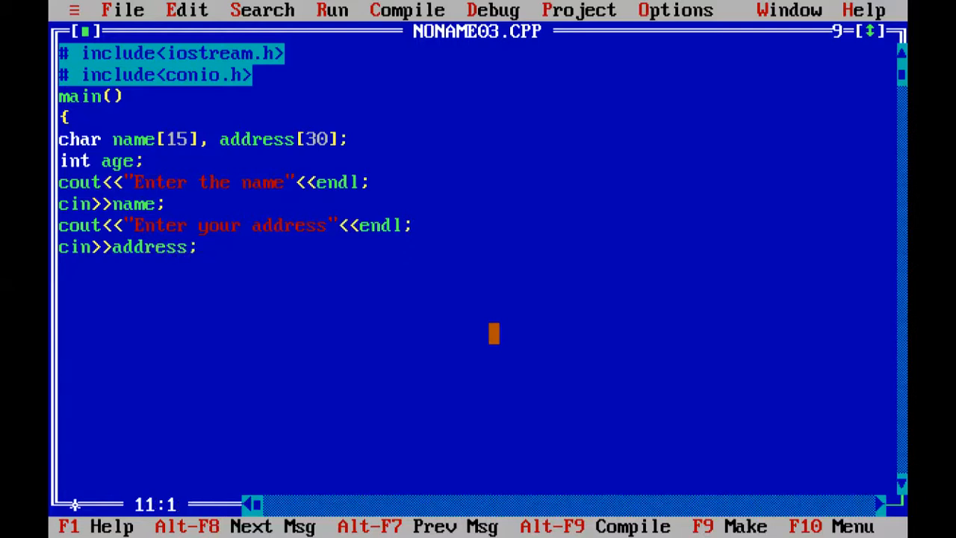
# Print the 'Enter your age' prompt with endl and read the value into age
pyautogui.write('cout<<')
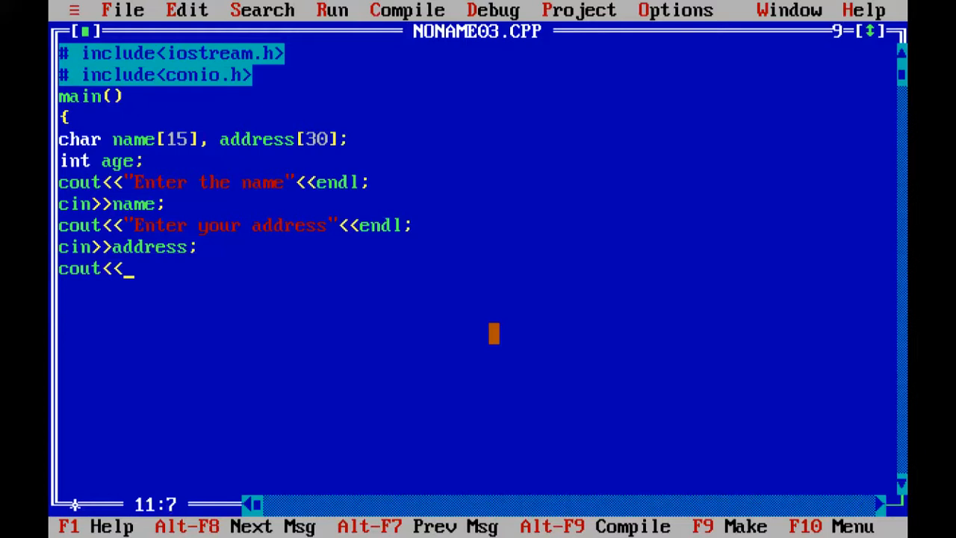
pyautogui.write('"Ente')
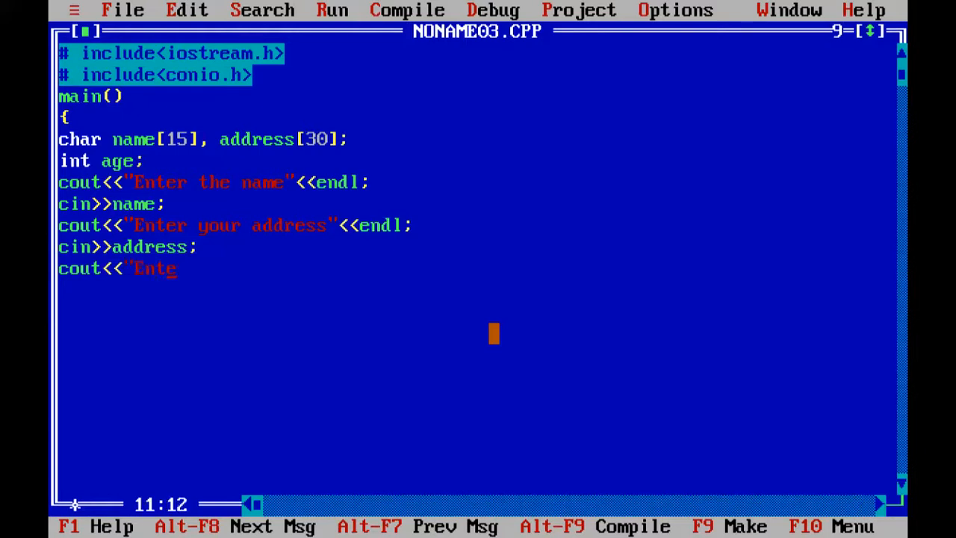
pyautogui.write('r your')
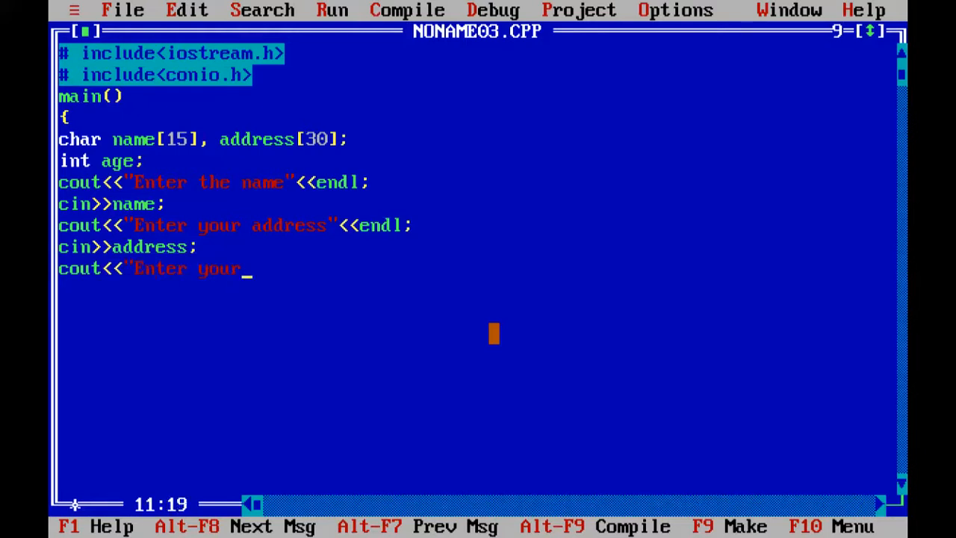
pyautogui.write('ag')
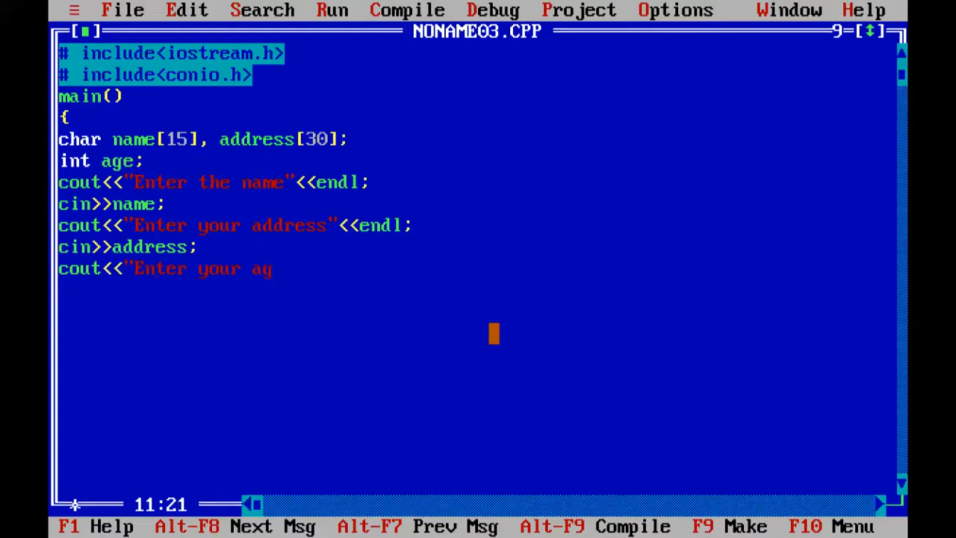
pyautogui.write('e')
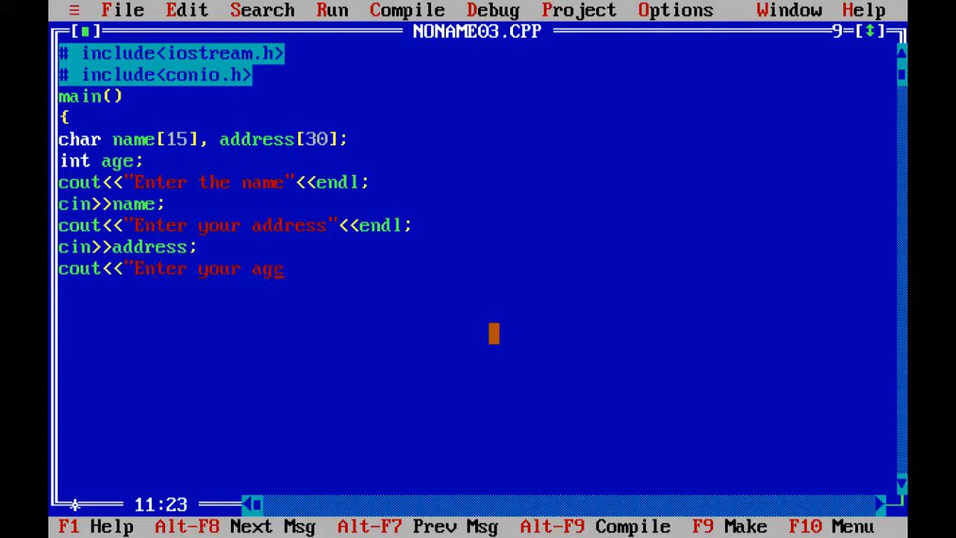
pyautogui.write('"<<endl;')
pyautogui.click(476, 291)
pyautogui.write('cin>>')
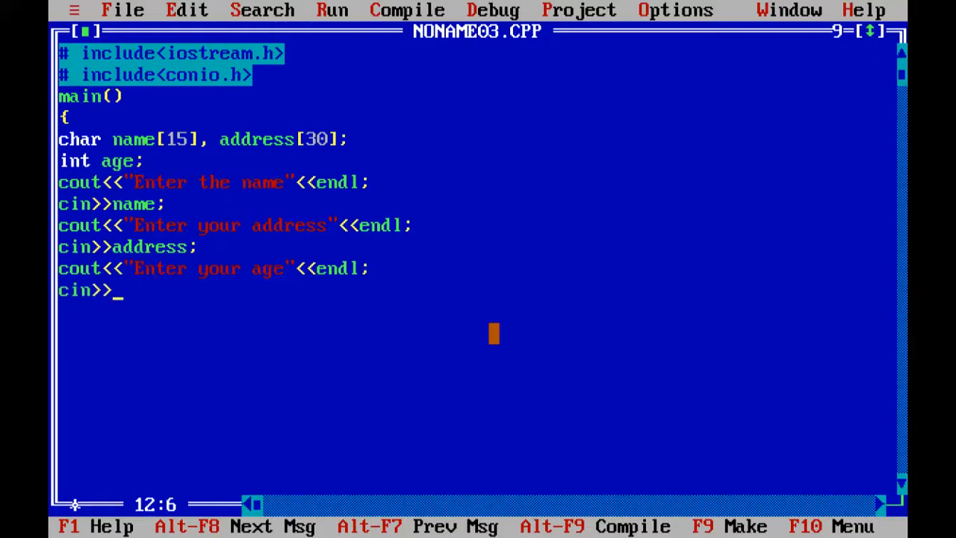
pyautogui.write('age')
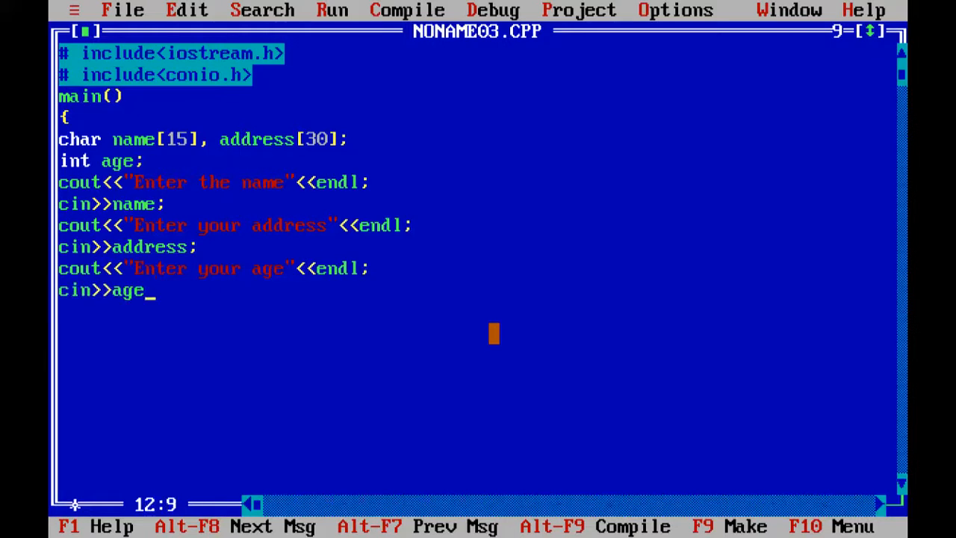
pyautogui.write(';')
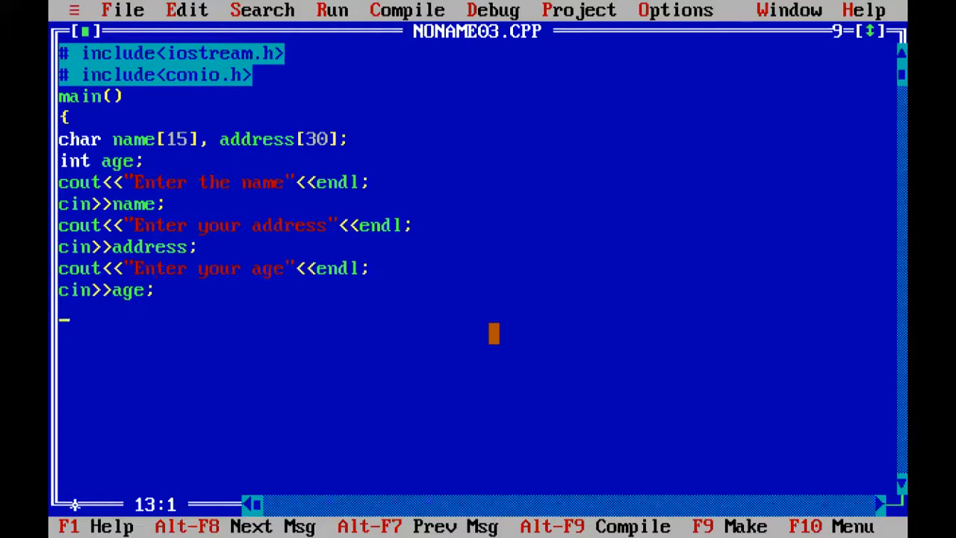
# Start a cout line printing the name after a 'Name\t' label, followed by endl
pyautogui.write('c')
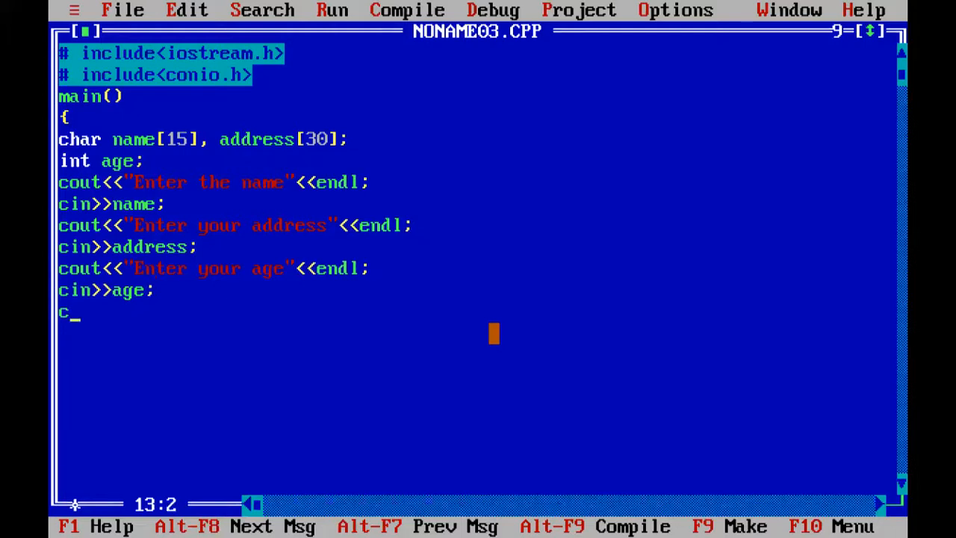
pyautogui.write('out')
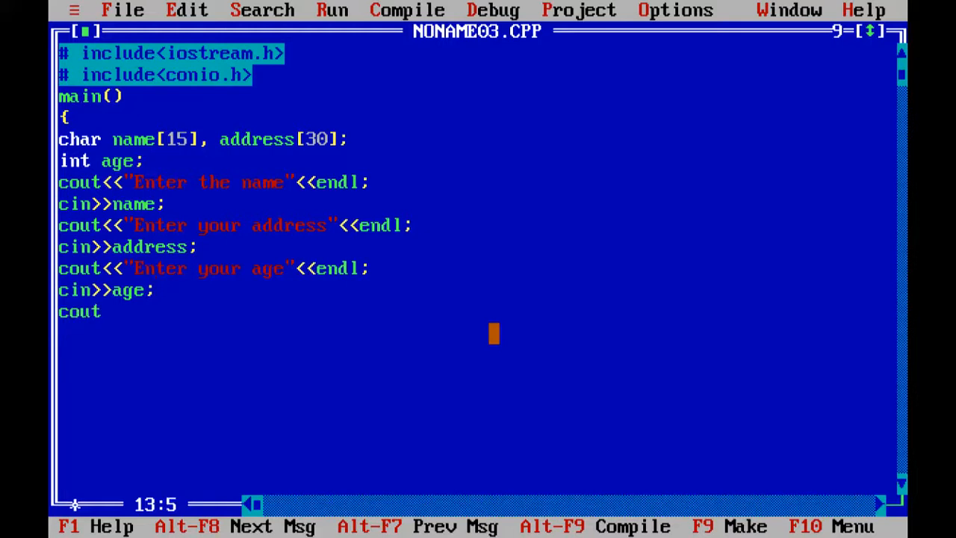
pyautogui.write('<<')
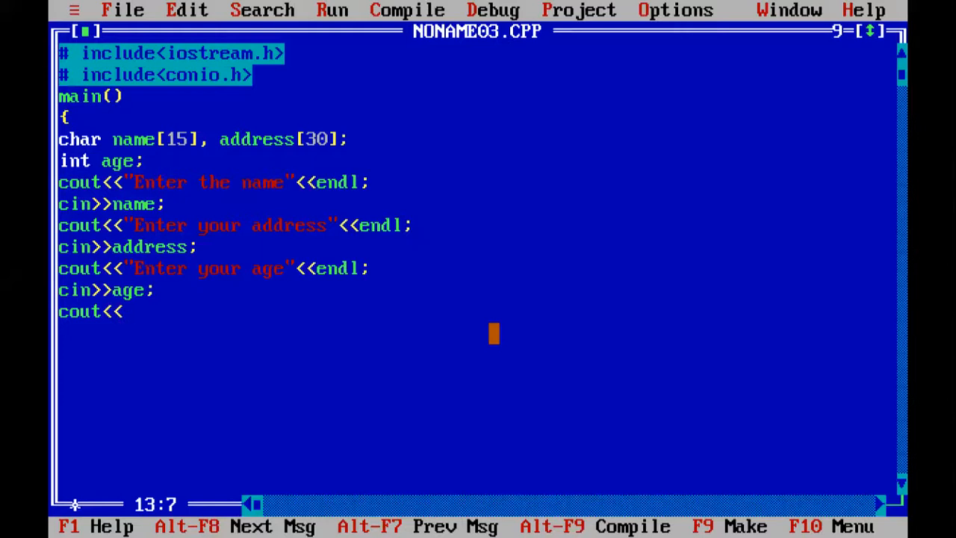
pyautogui.write('"')
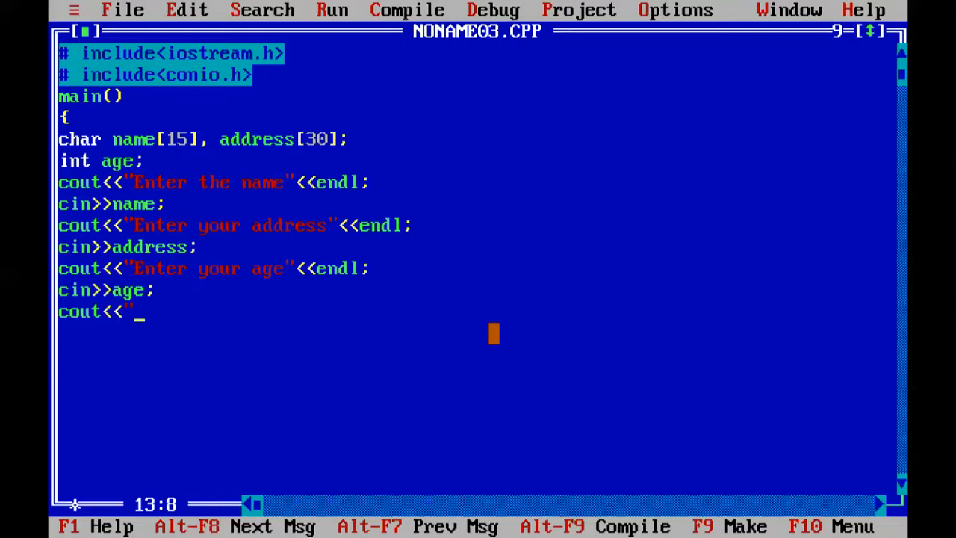
pyautogui.write('Name =')
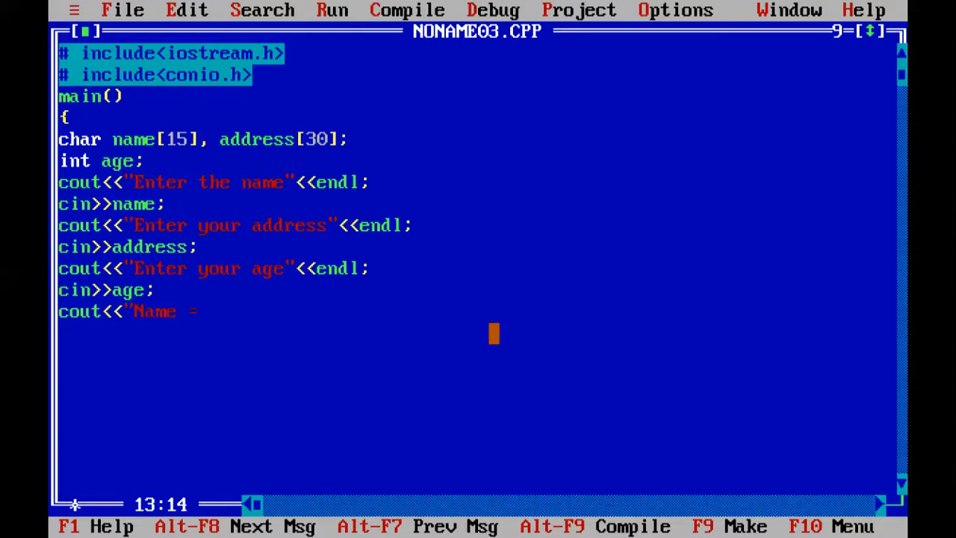
pyautogui.write('\\')
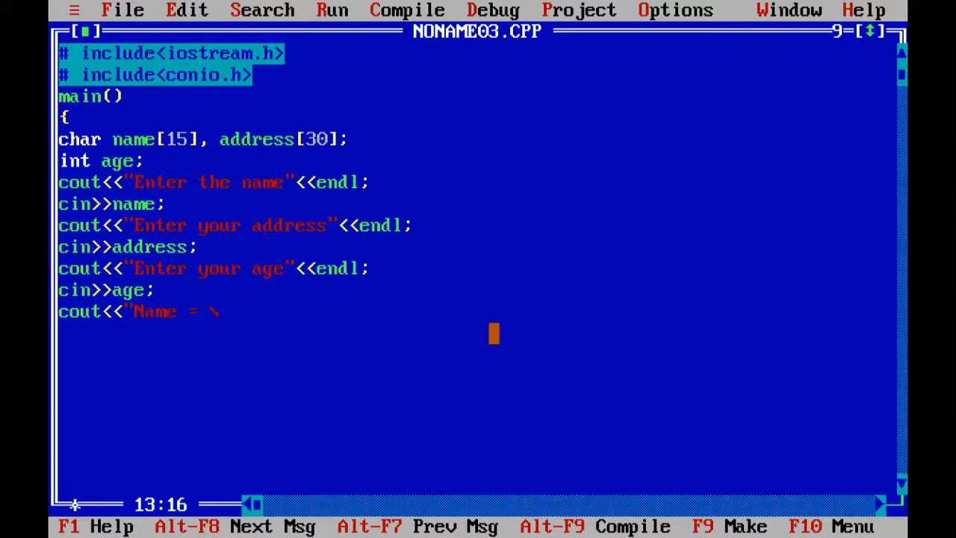
pyautogui.write('t"')
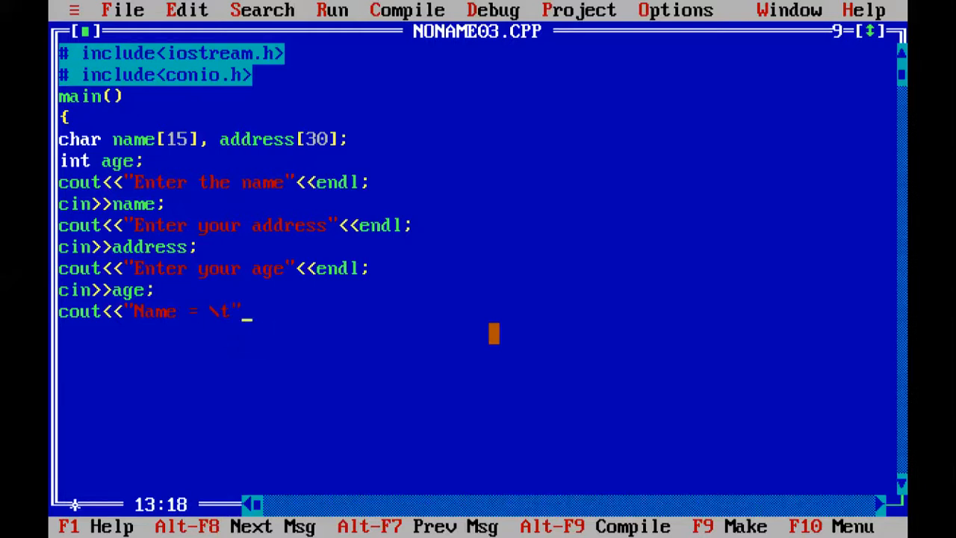
pyautogui.write('<<')
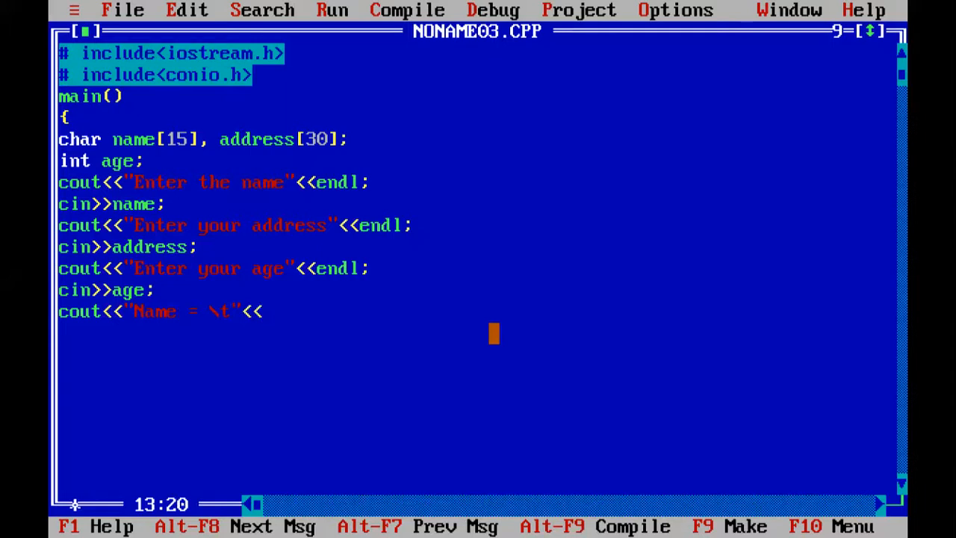
pyautogui.write('nam')
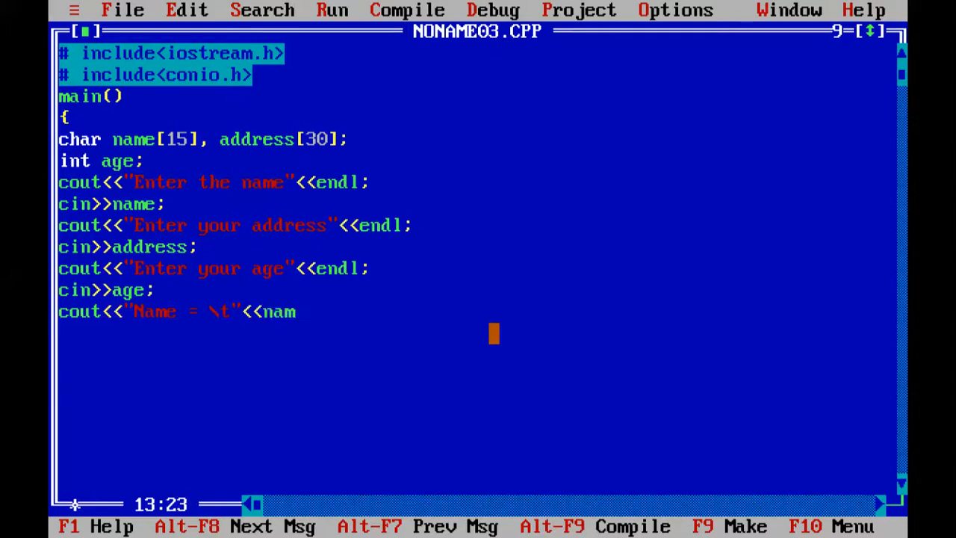
pyautogui.write('e')
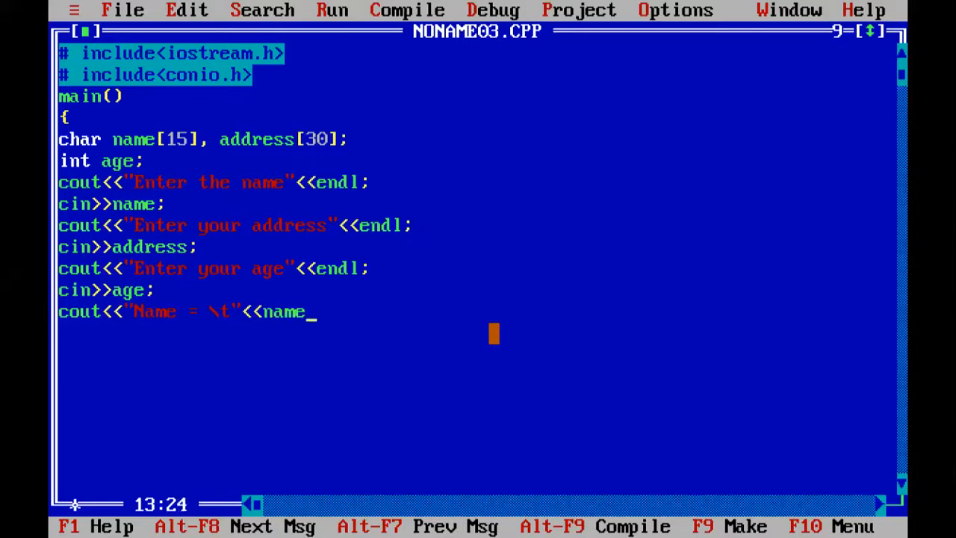
pyautogui.write('<<endl<<"Addr')
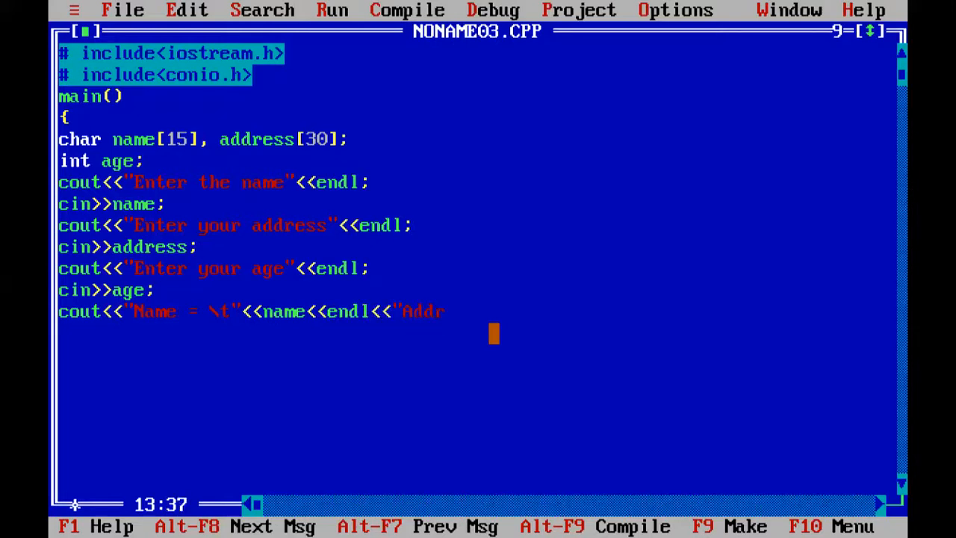
# Print the address with a tab label and endl, and add clrscr(); at main's start
pyautogui.write('ess =')
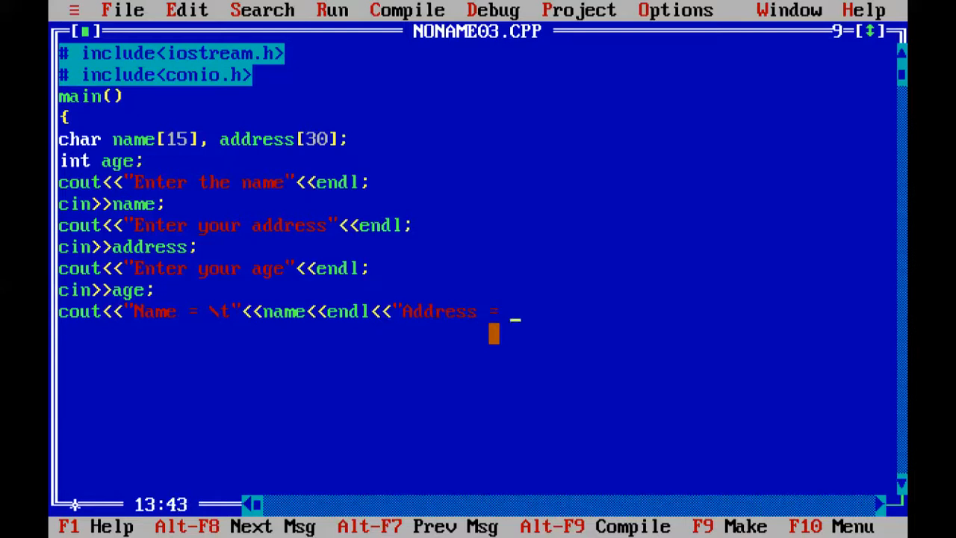
pyautogui.write('\\t')
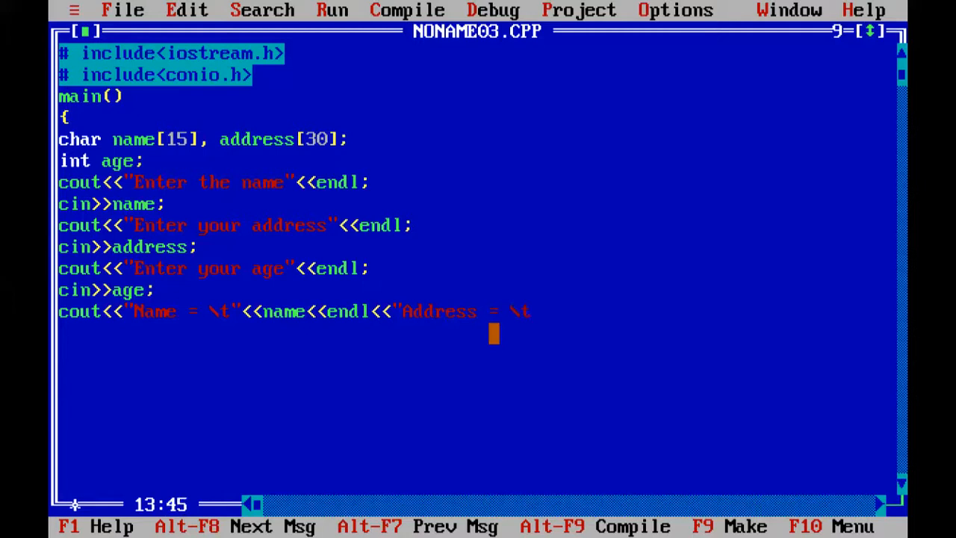
pyautogui.write('"')
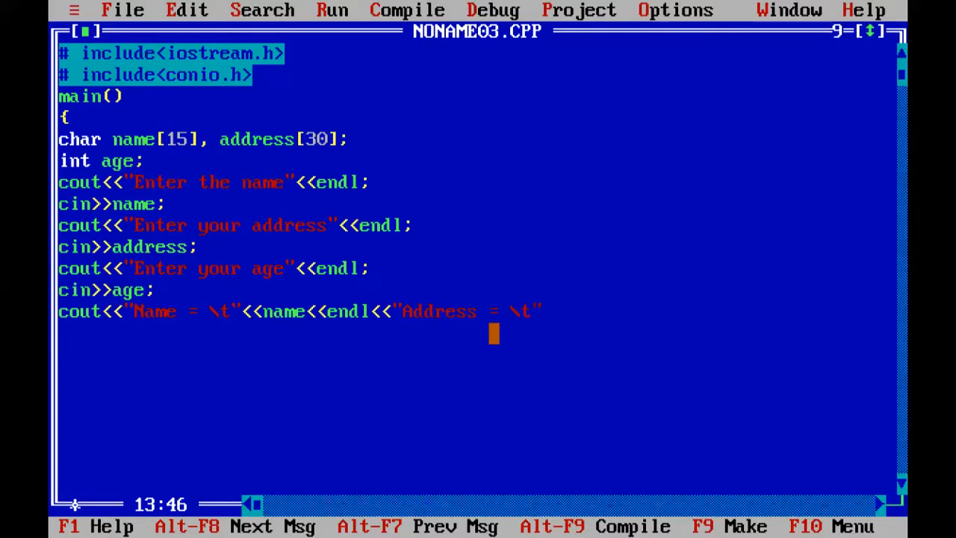
pyautogui.write('<<a')
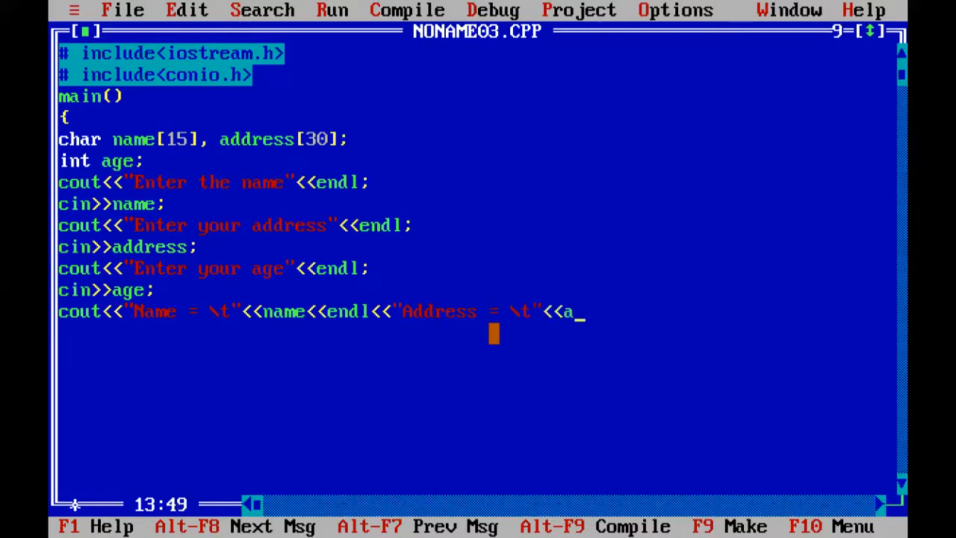
pyautogui.write('ddre')
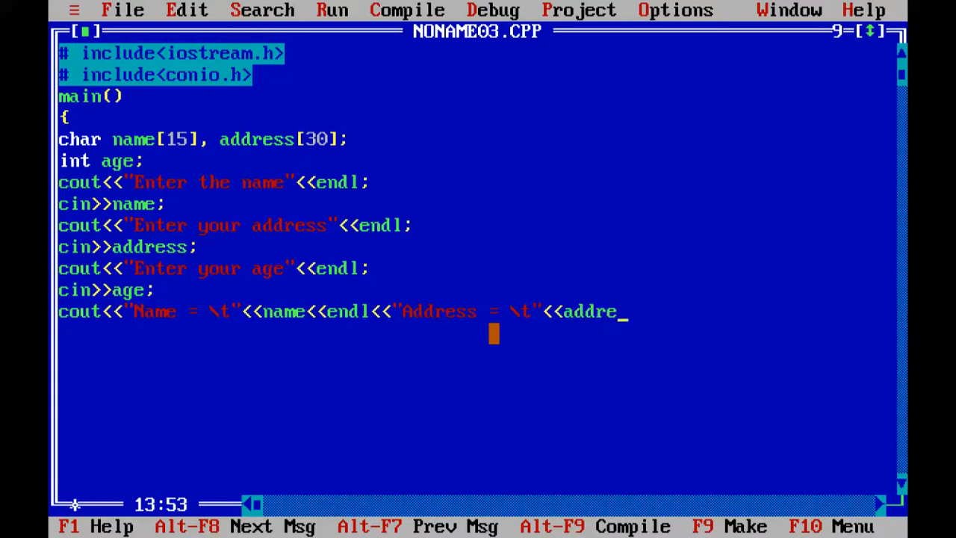
pyautogui.write('ss')
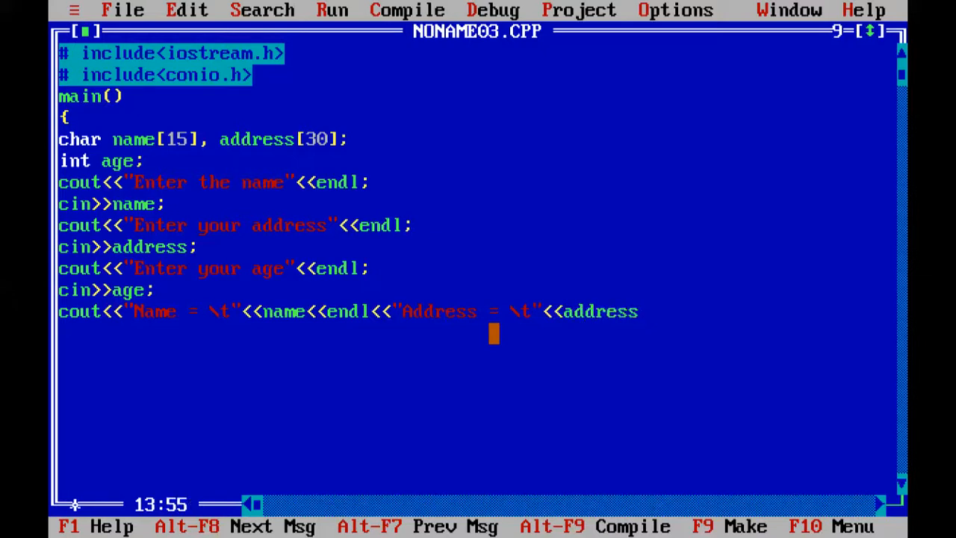
pyautogui.write('<<end')
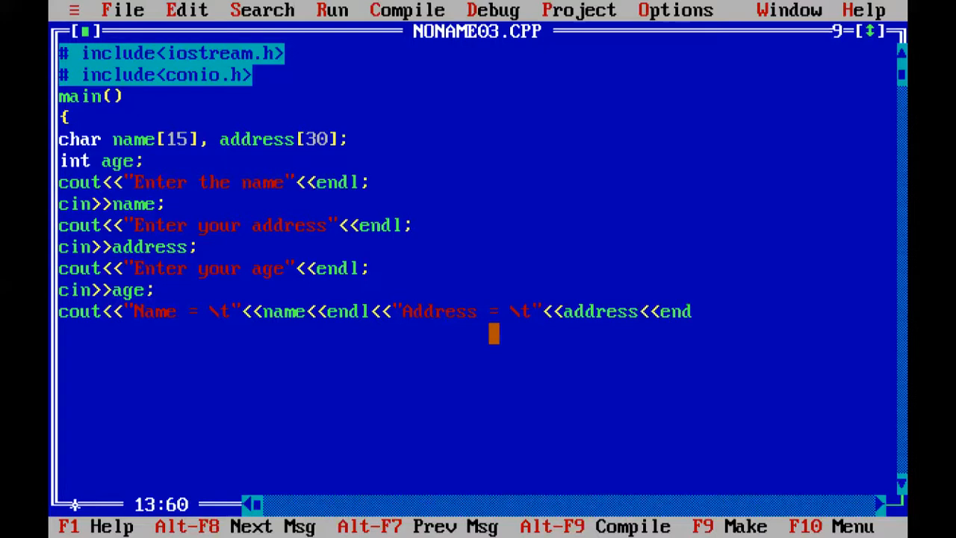
pyautogui.write('l;')
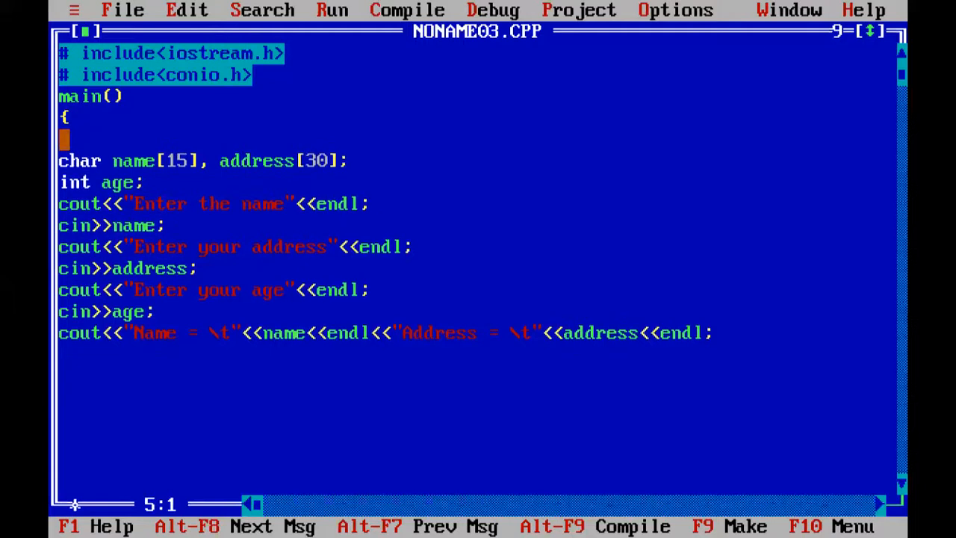
pyautogui.write('clrscr();')
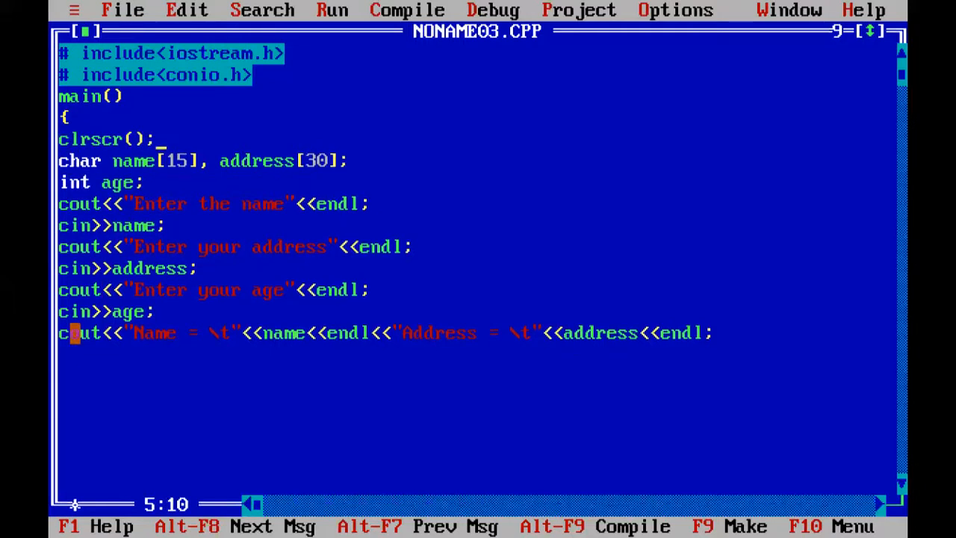
pyautogui.press('Enter')
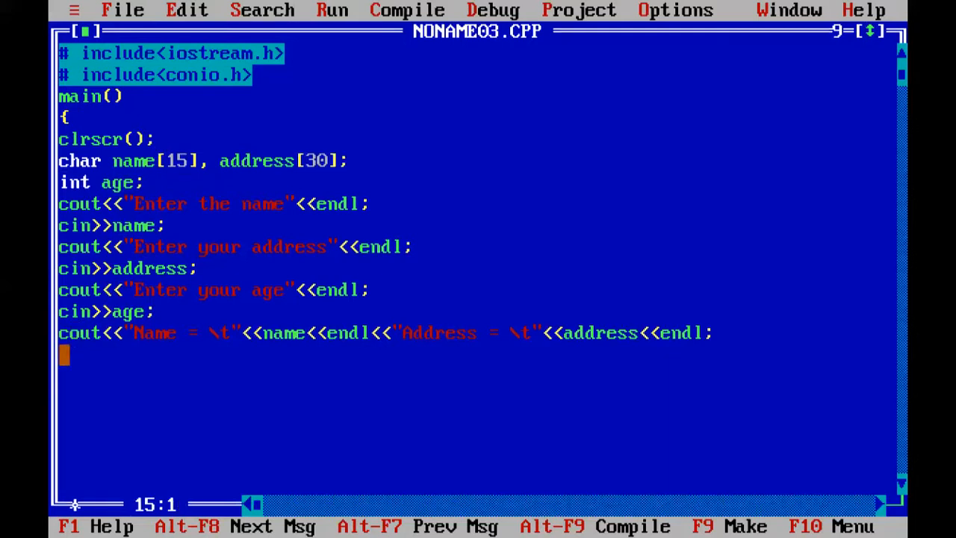
# Print age with an 'Age =' label, then add return 0 and the closing brace
pyautogui.write('cout<')
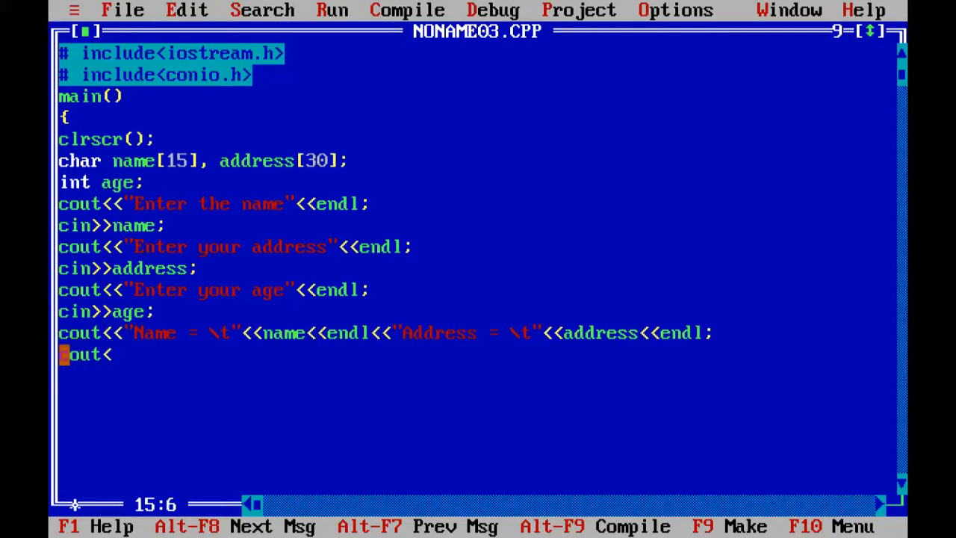
pyautogui.write('<"A')
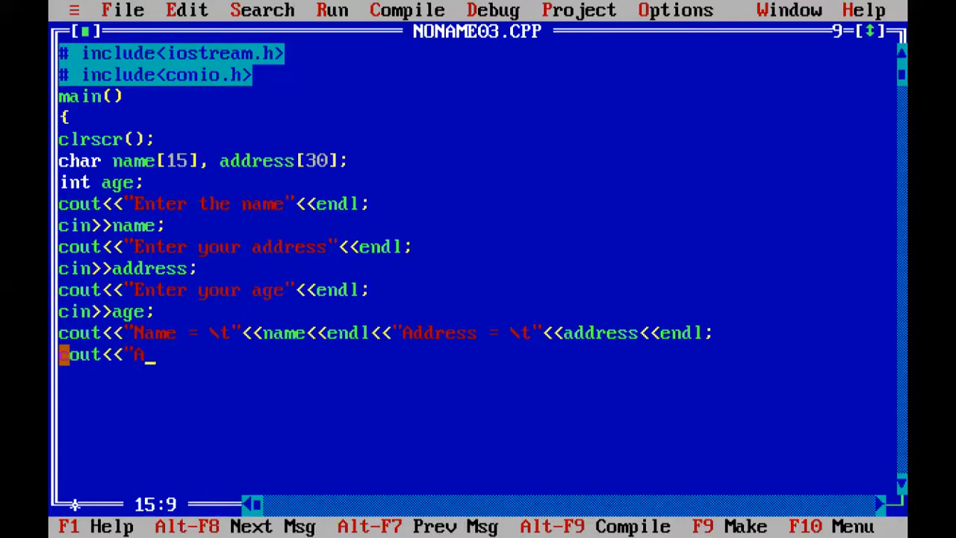
pyautogui.write('ge = \\t')
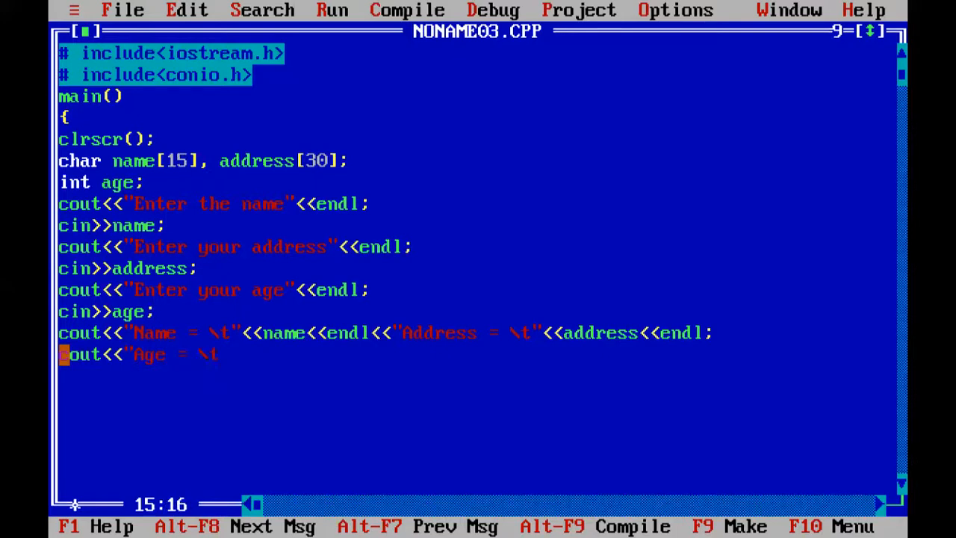
pyautogui.write('"<<')
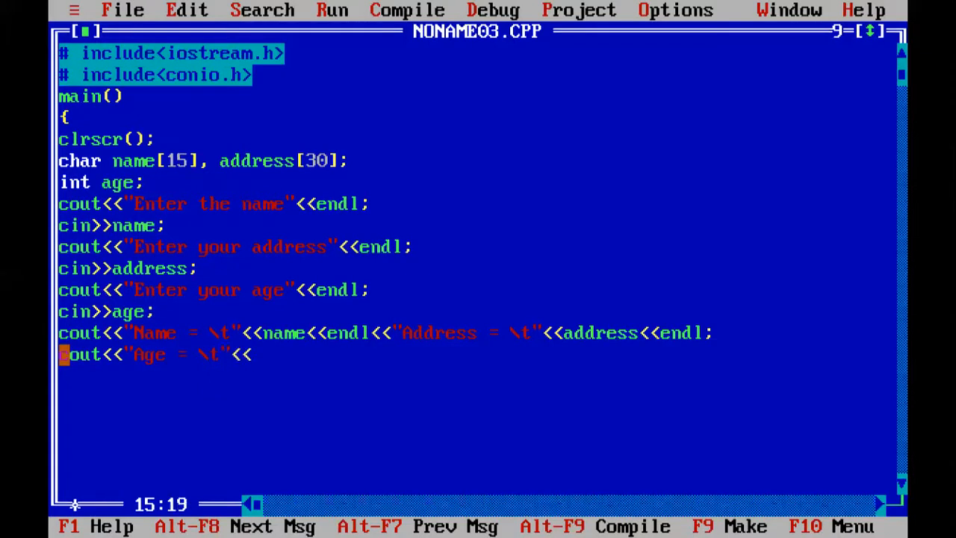
pyautogui.write('age')
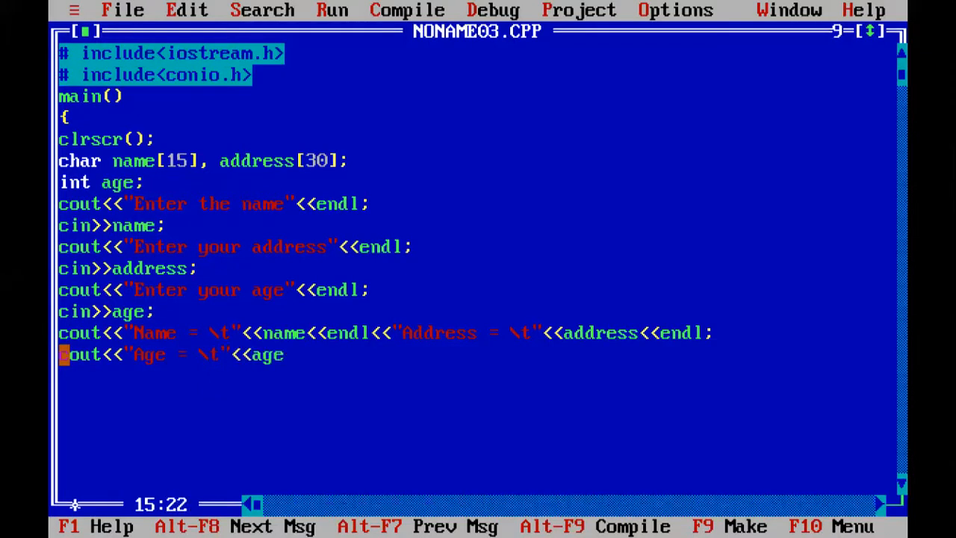
pyautogui.write(';')
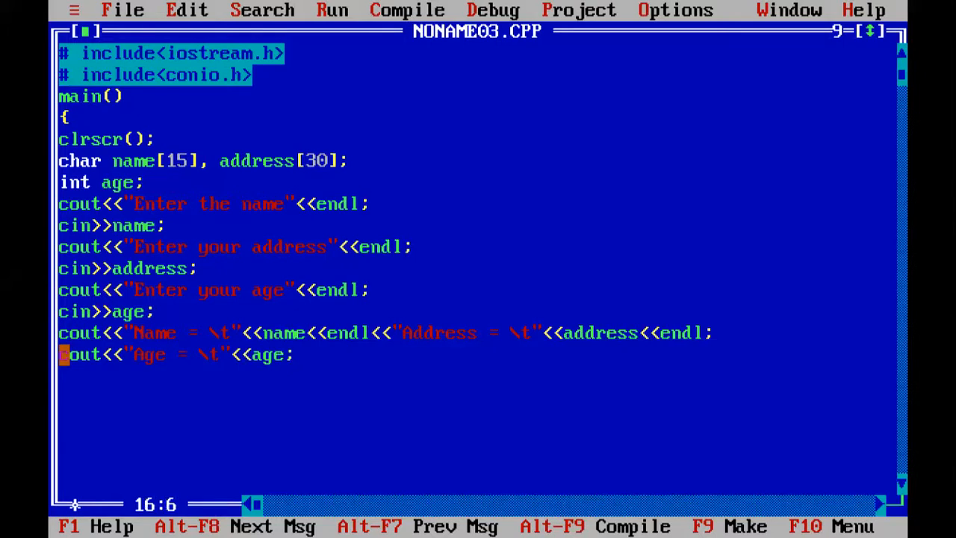
pyautogui.write('return 0;')
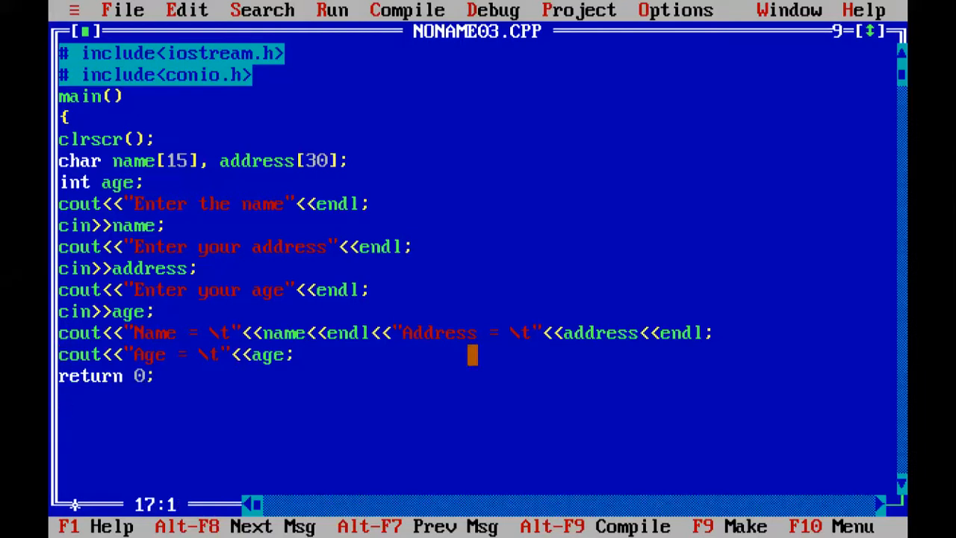
pyautogui.write('}')
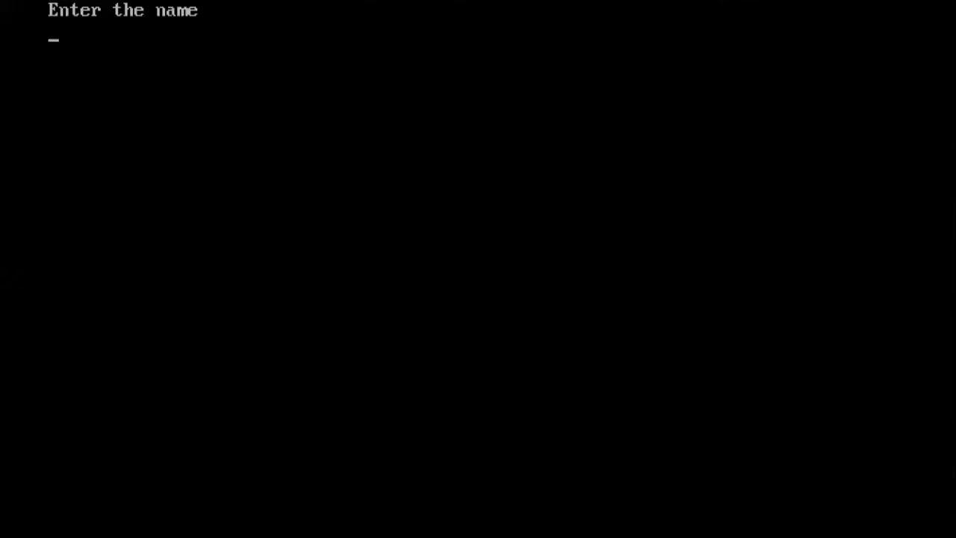
# Enter the sample inputs 'ali', '34' and 'haddll' at the prompts, then run the program again with Ctrl+F9
pyautogui.write('ali')
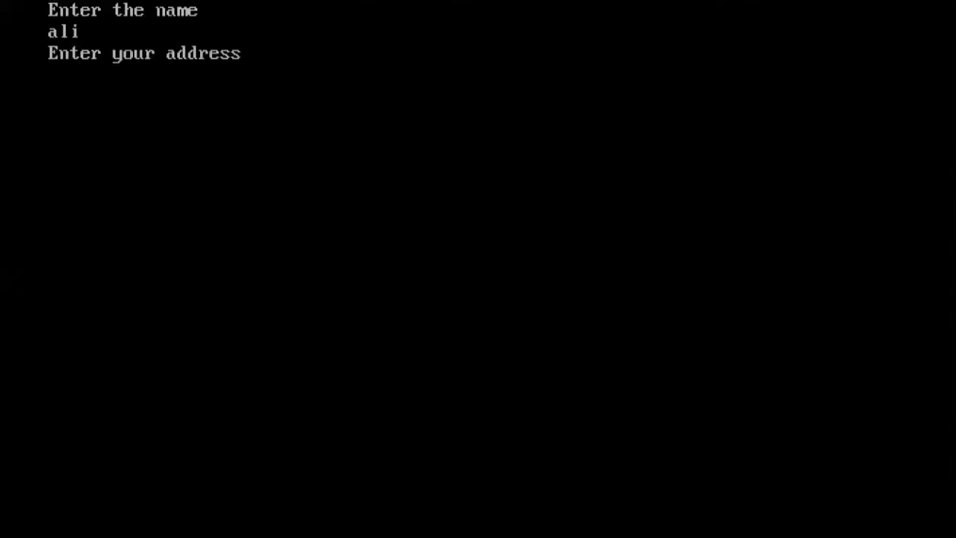
pyautogui.write('34')
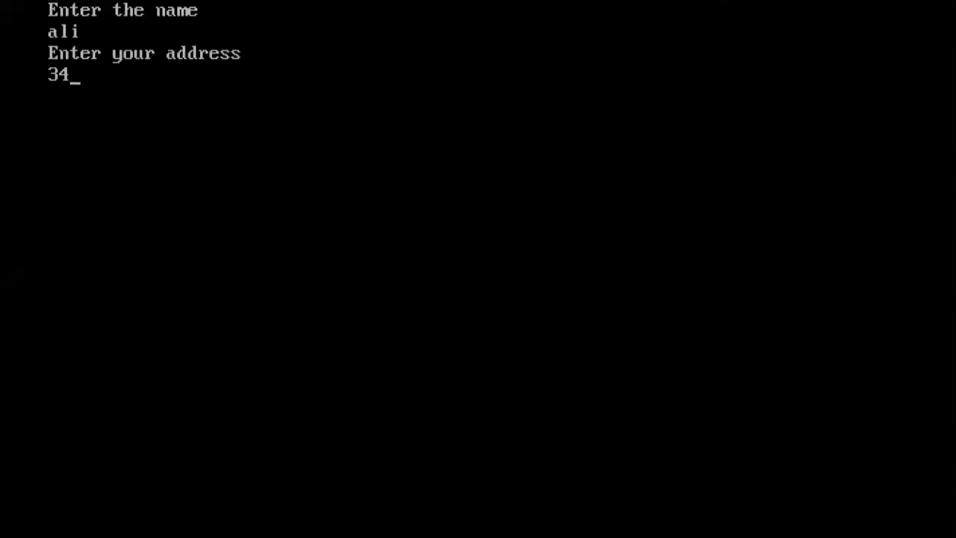
pyautogui.write('haddll')
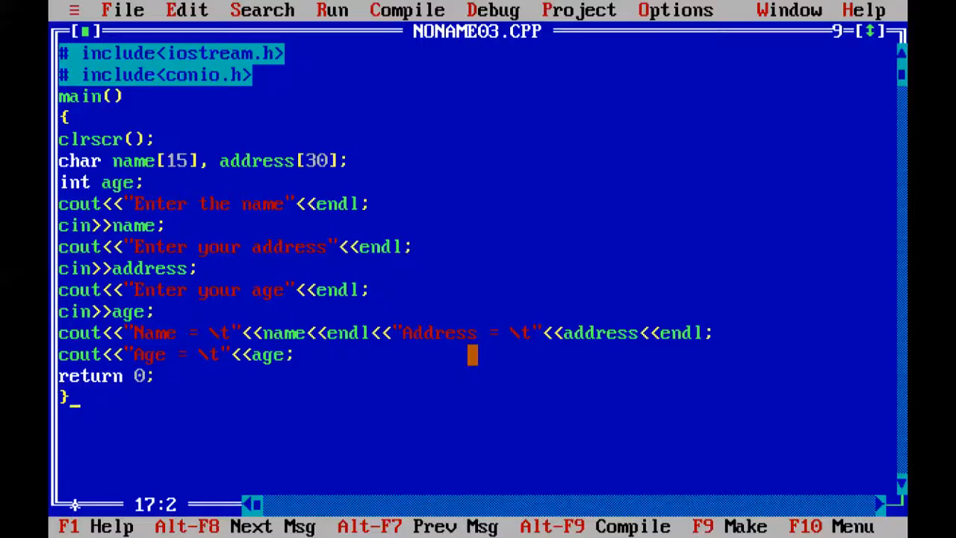
pyautogui.press('Ctrl+F9')
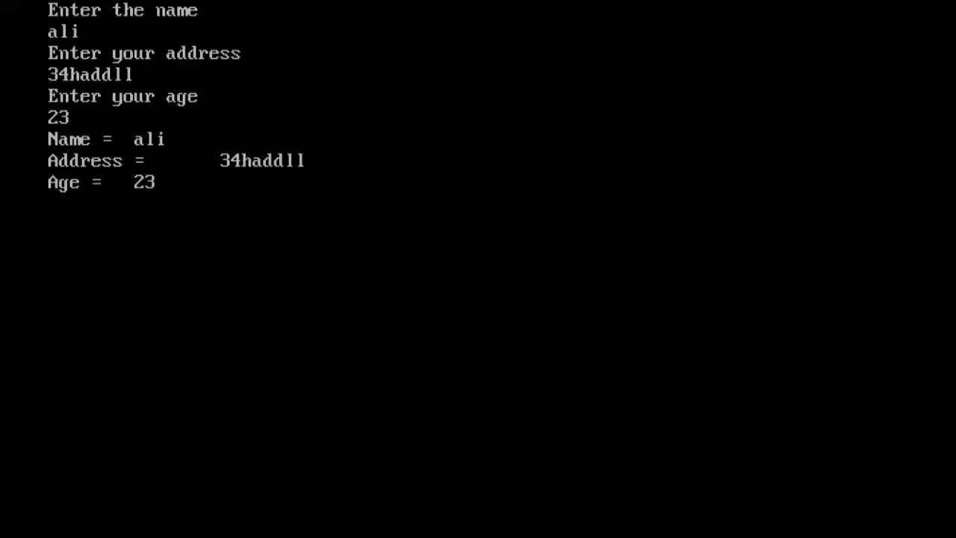